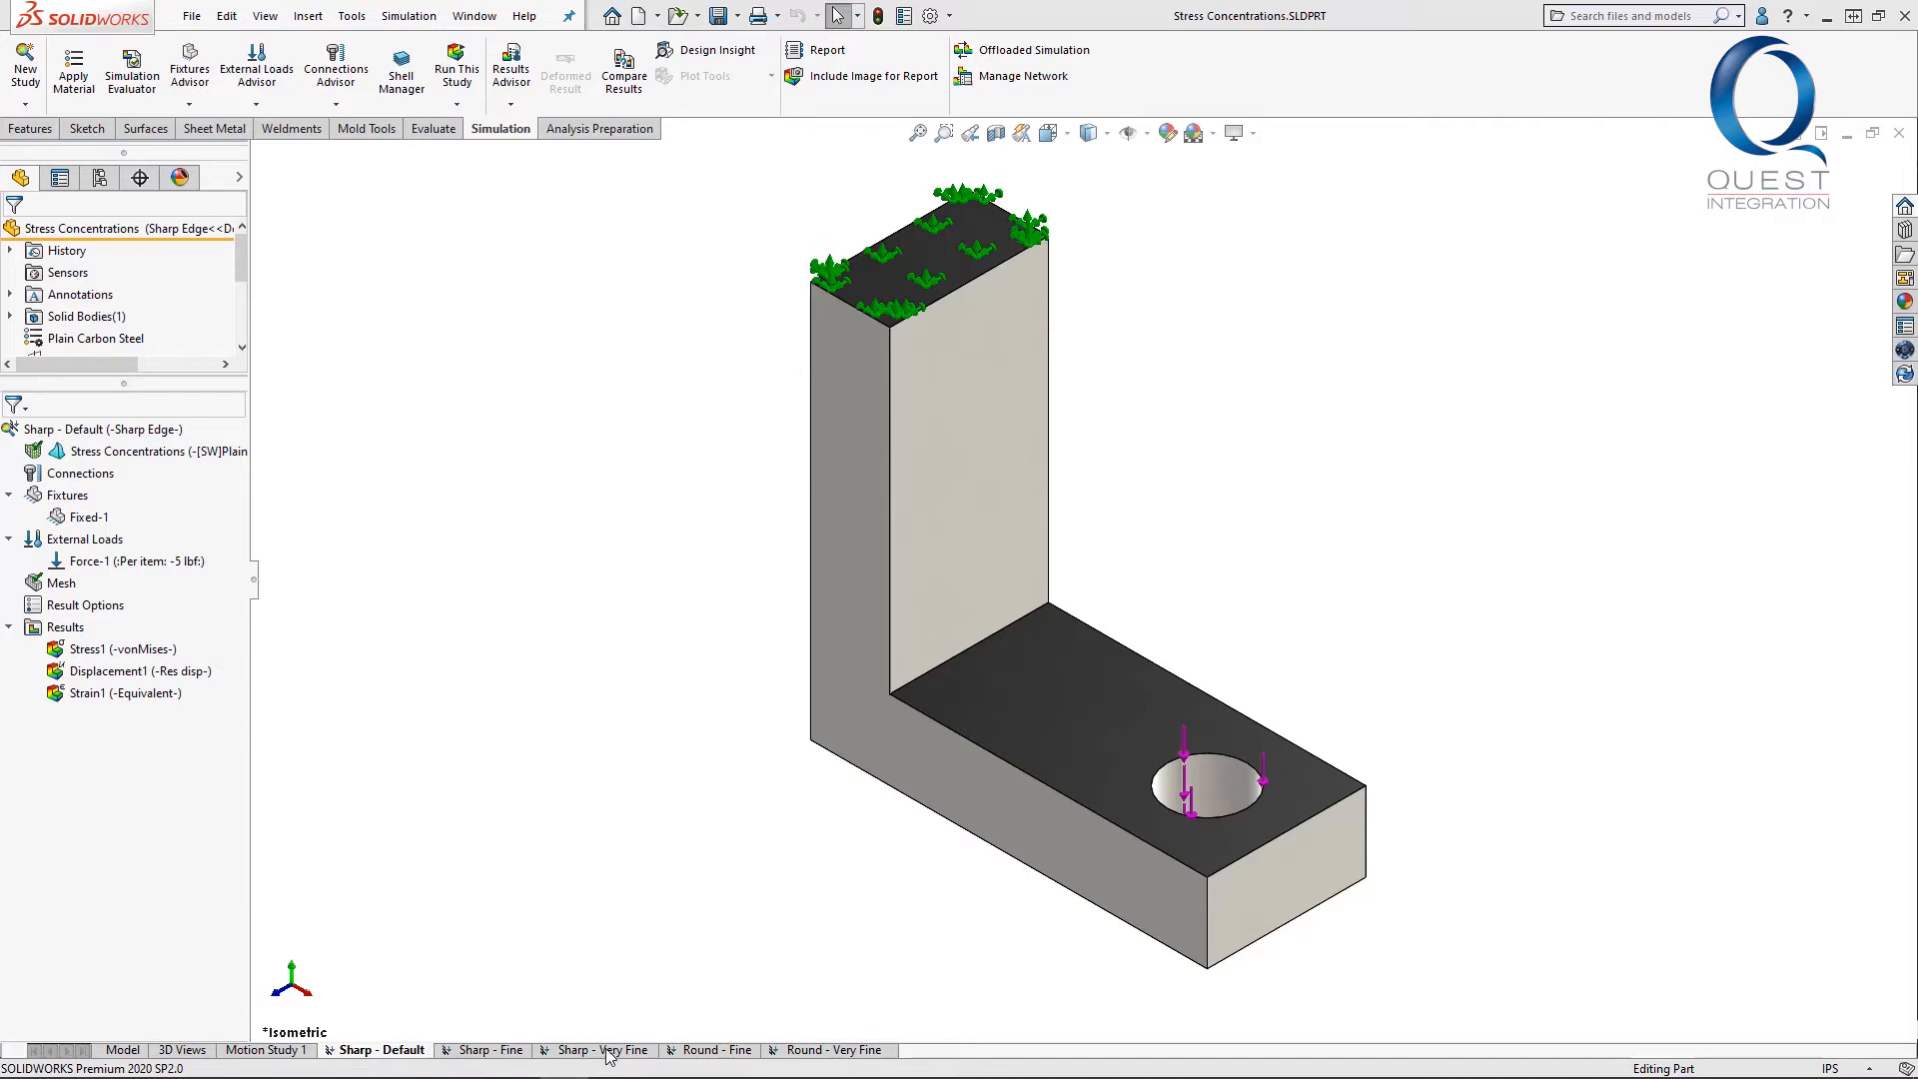
{"action": "mouse_move", "coordinate": [214, 633]}
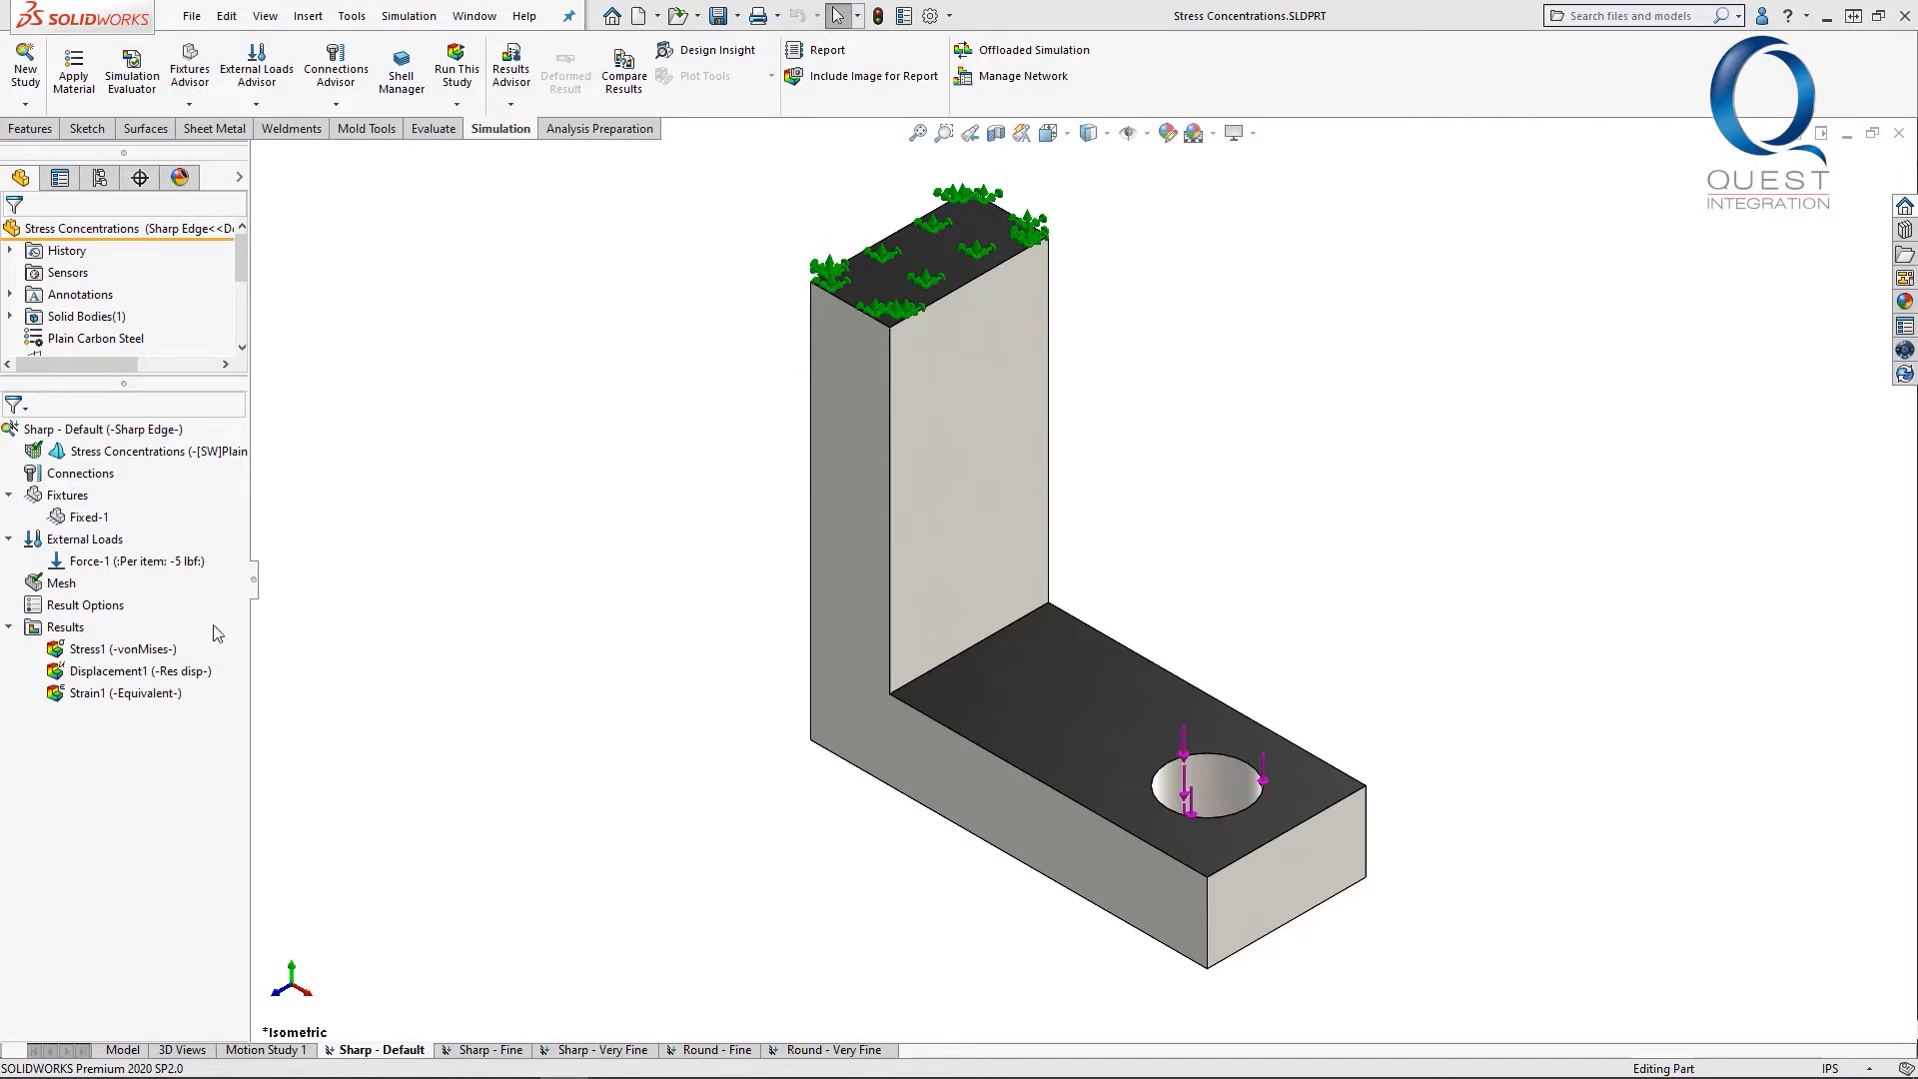
Raise the Sharp - Default mesh density to Fine and regenerate the L-bracket mesh
{"action": "right_click", "coordinate": [62, 582]}
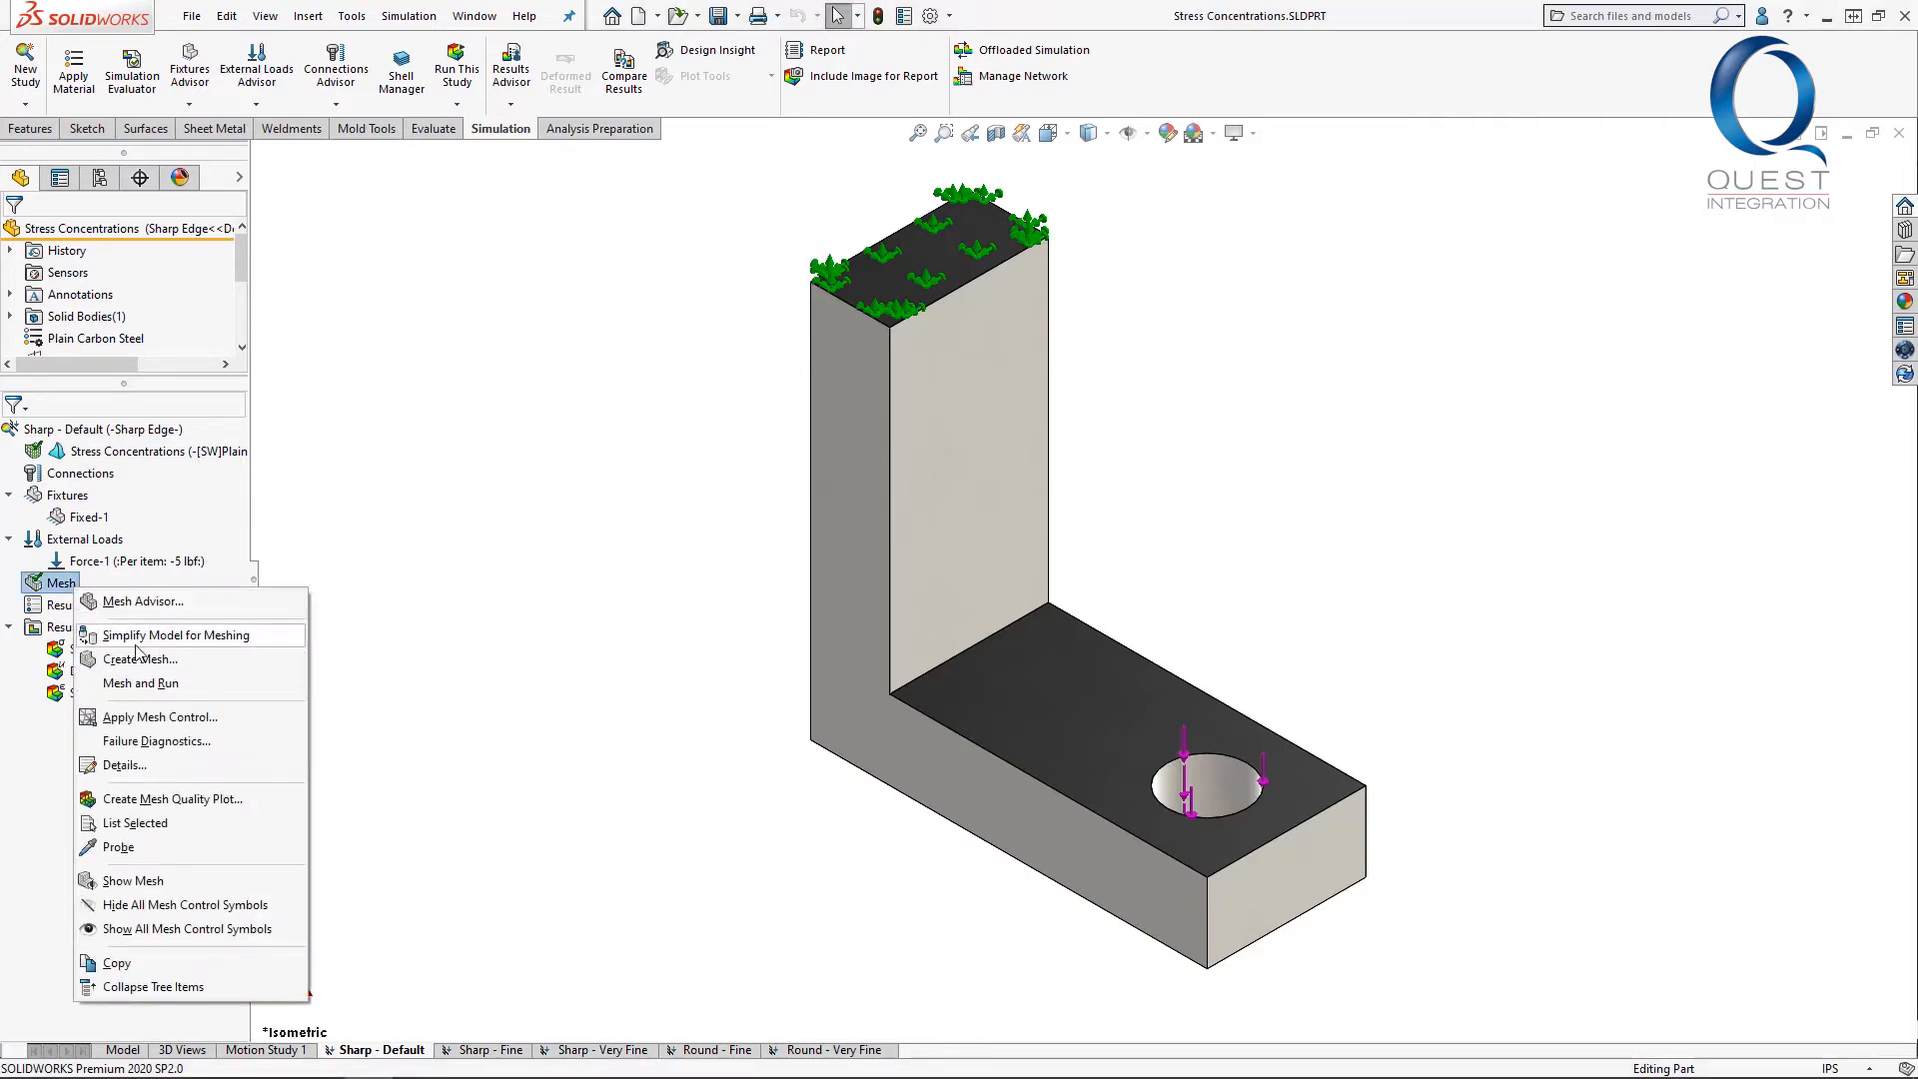
{"action": "left_click", "coordinate": [140, 660]}
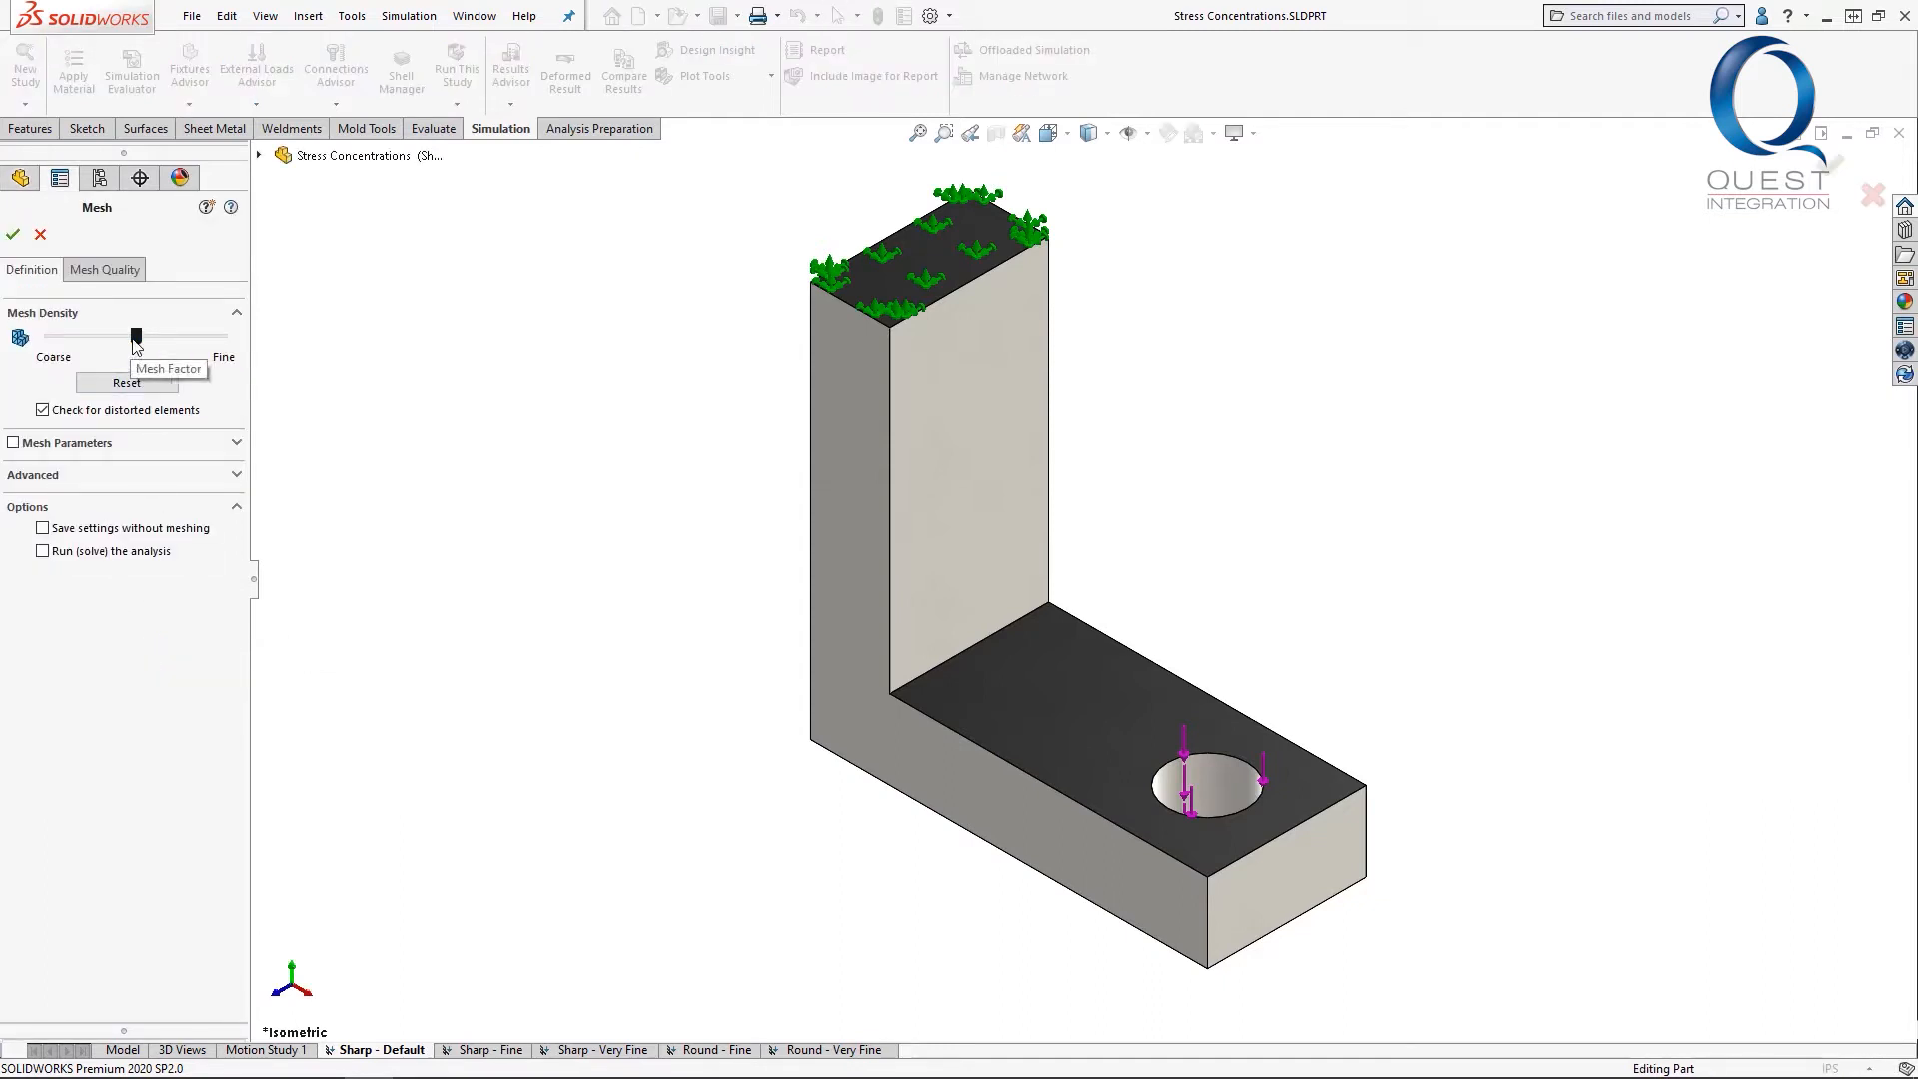
{"action": "left_click_drag", "start_coordinate": [134, 336], "coordinate": [220, 336]}
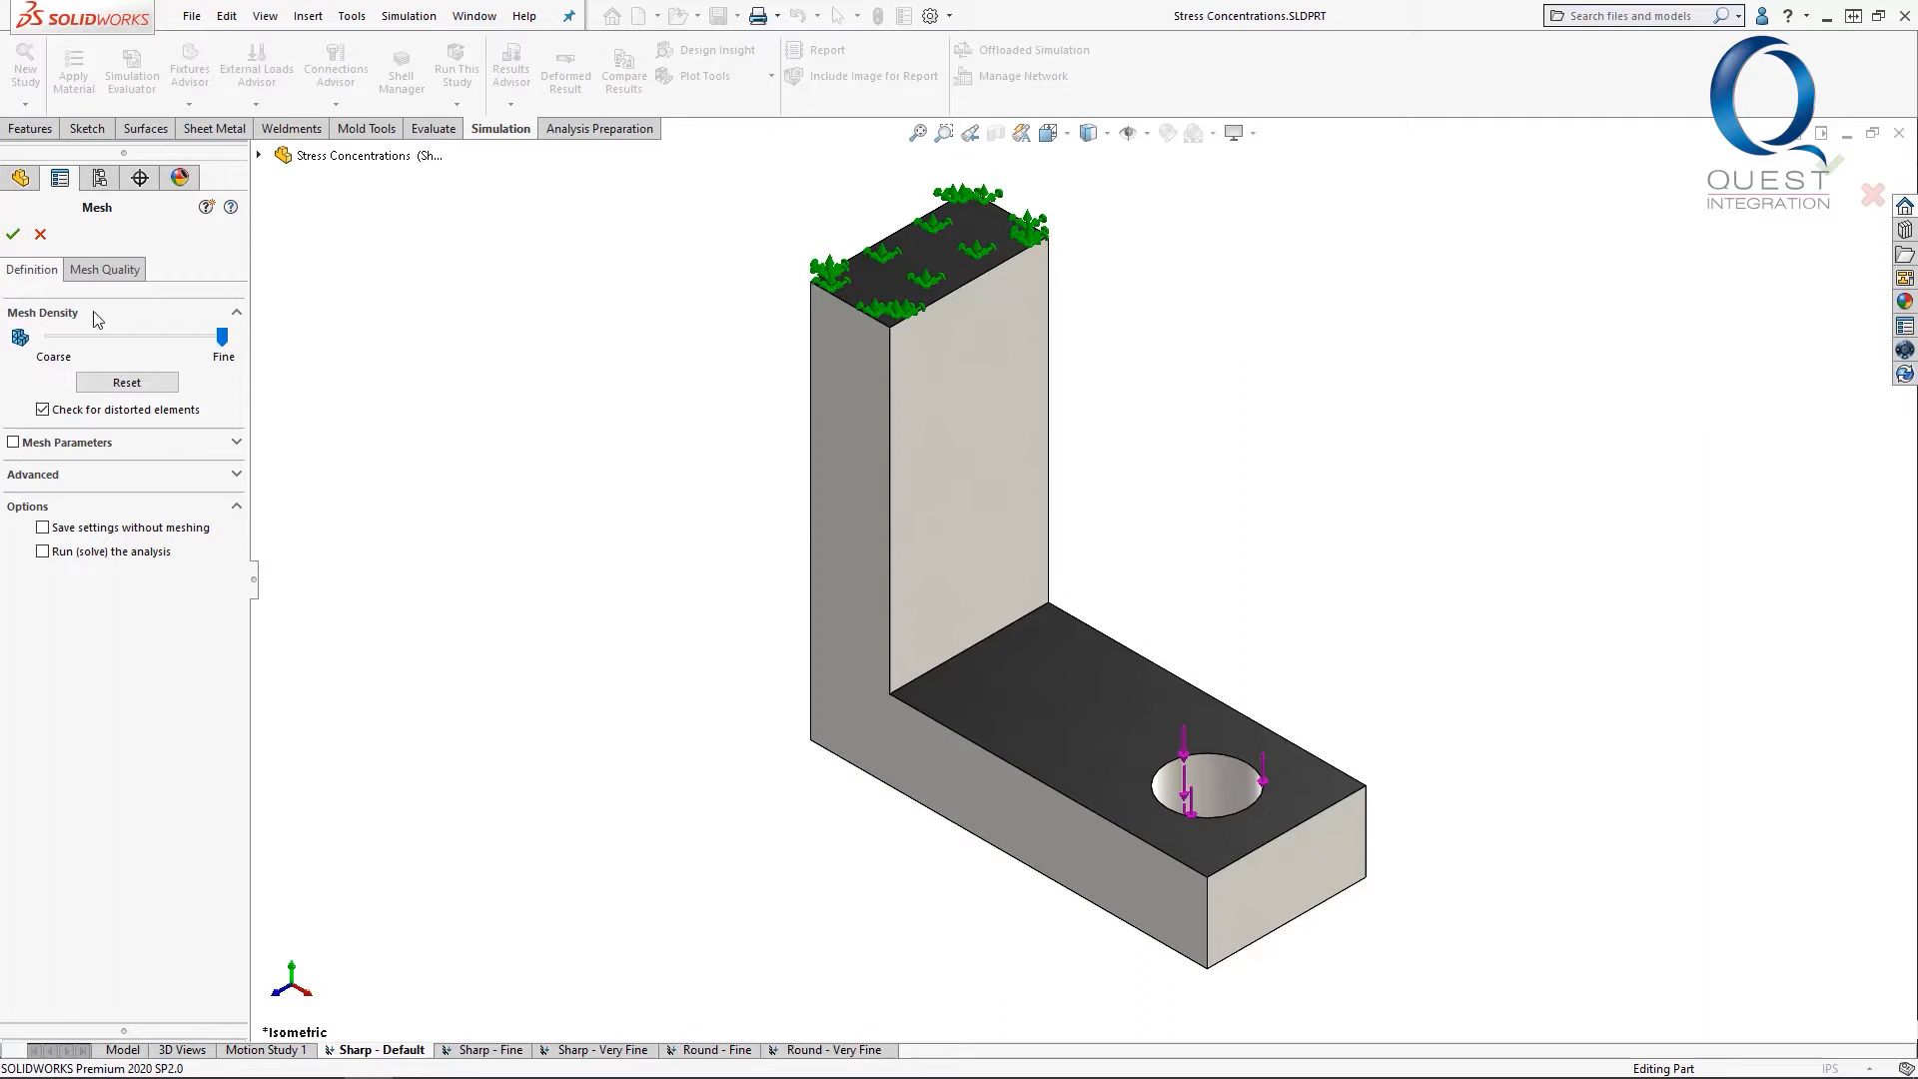
{"action": "right_click", "coordinate": [42, 596]}
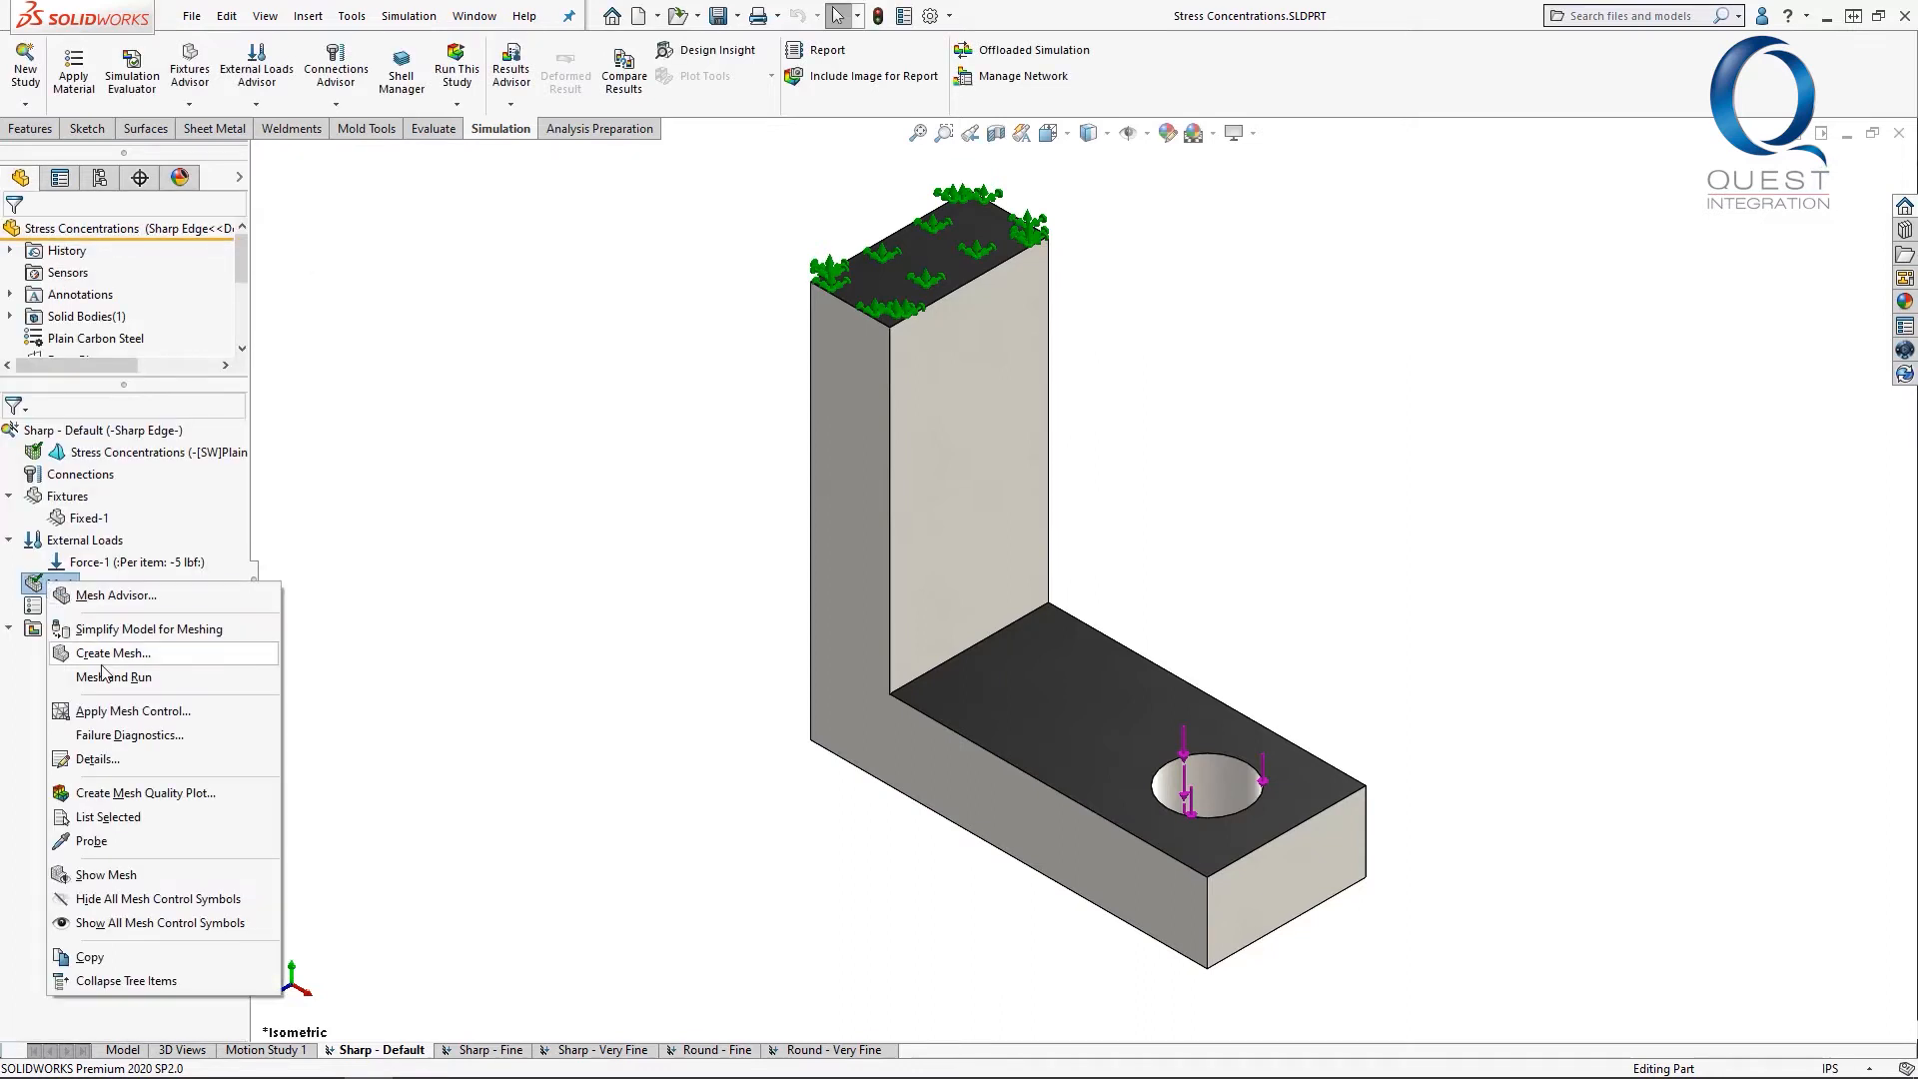
{"action": "left_click", "coordinate": [132, 711]}
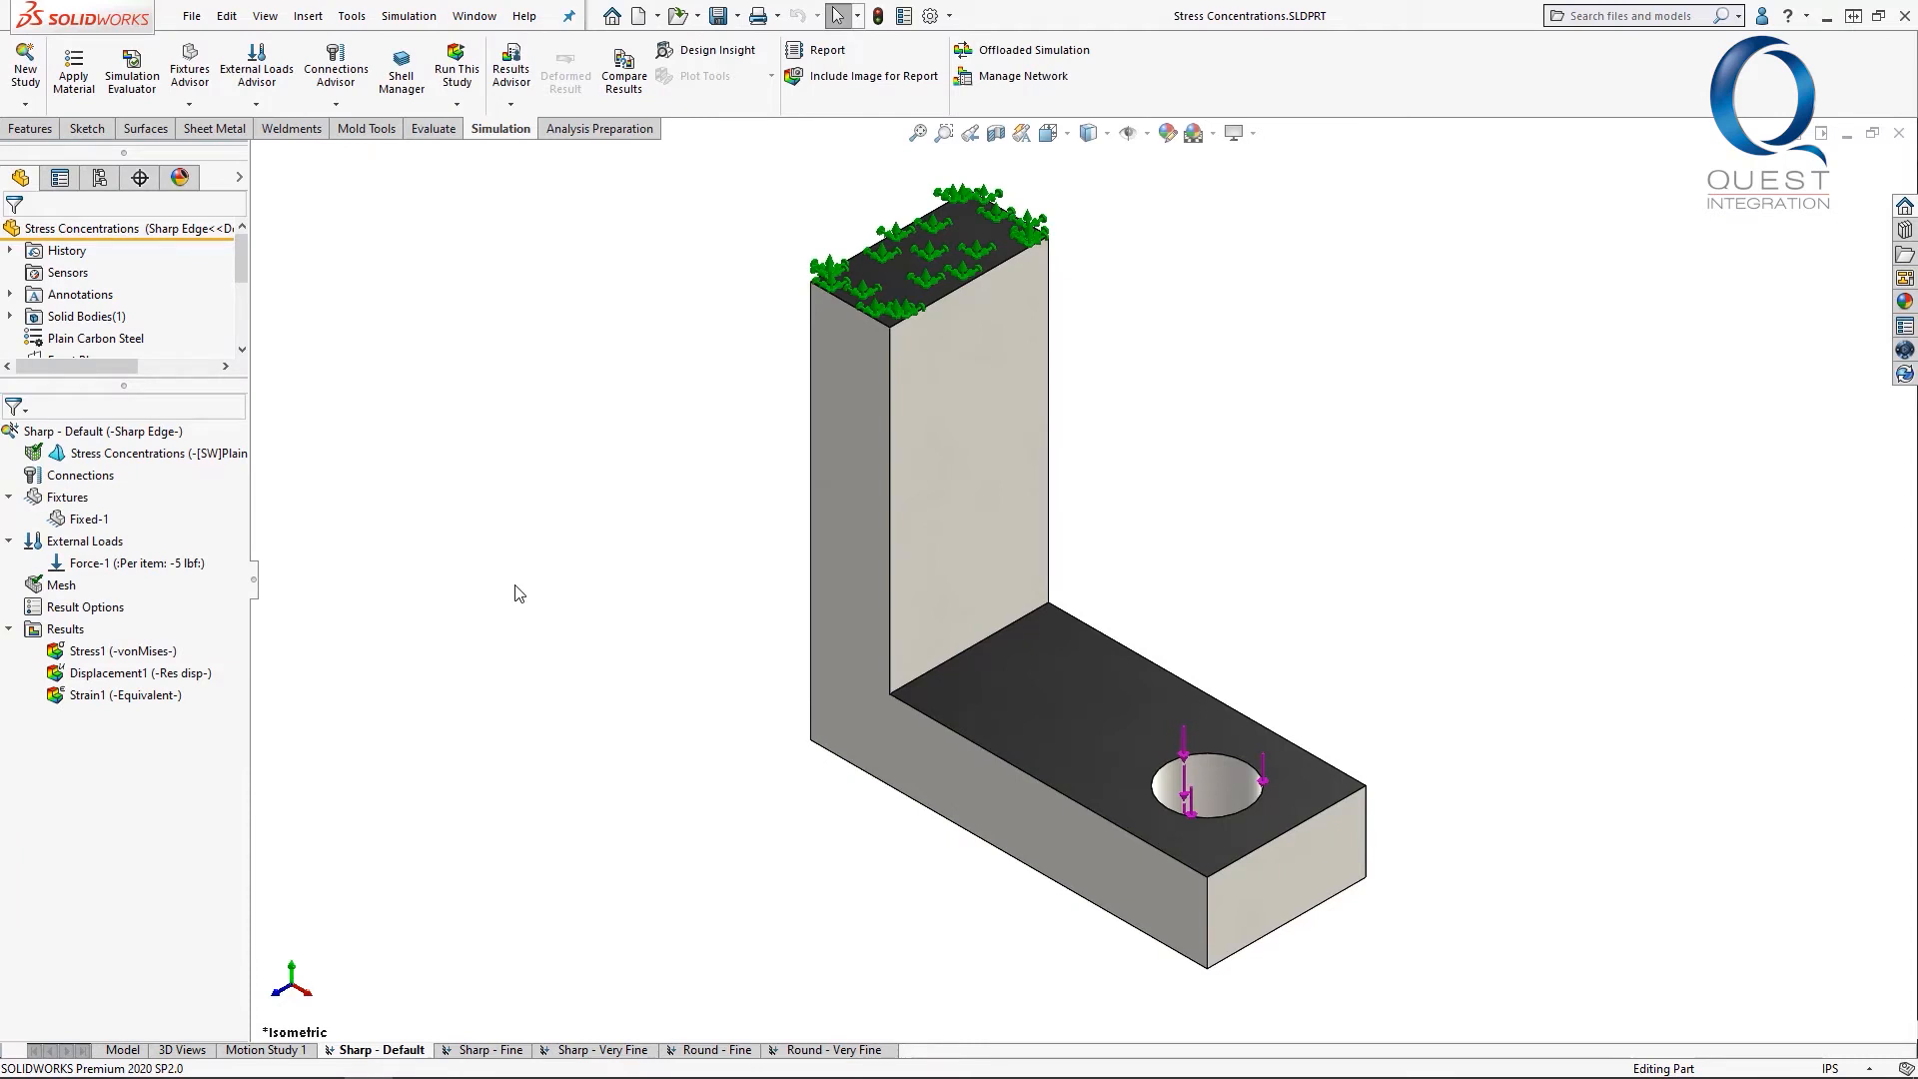
Show the von Mises stress plots for Sharp - Default and Sharp - Fine, moving the Max label clear
{"action": "double_click", "coordinate": [124, 651]}
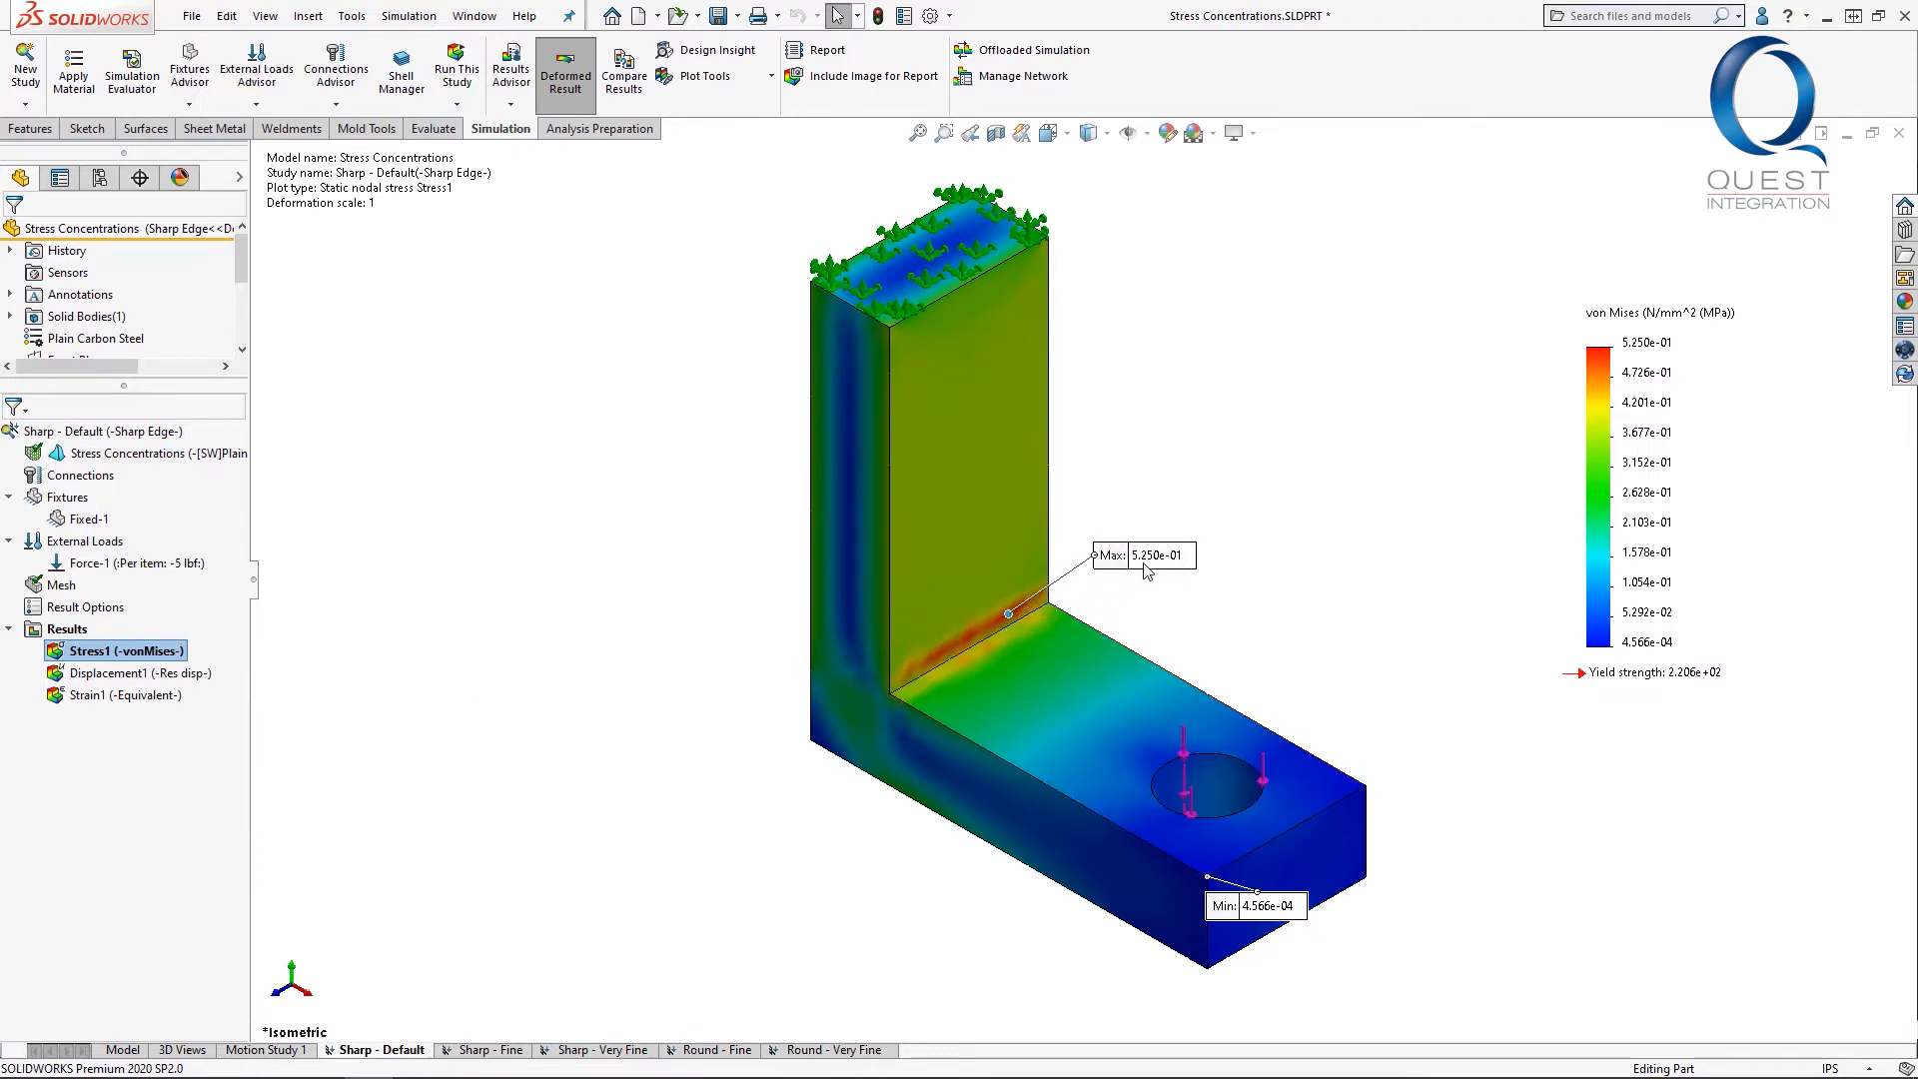
{"action": "left_click", "coordinate": [480, 1049]}
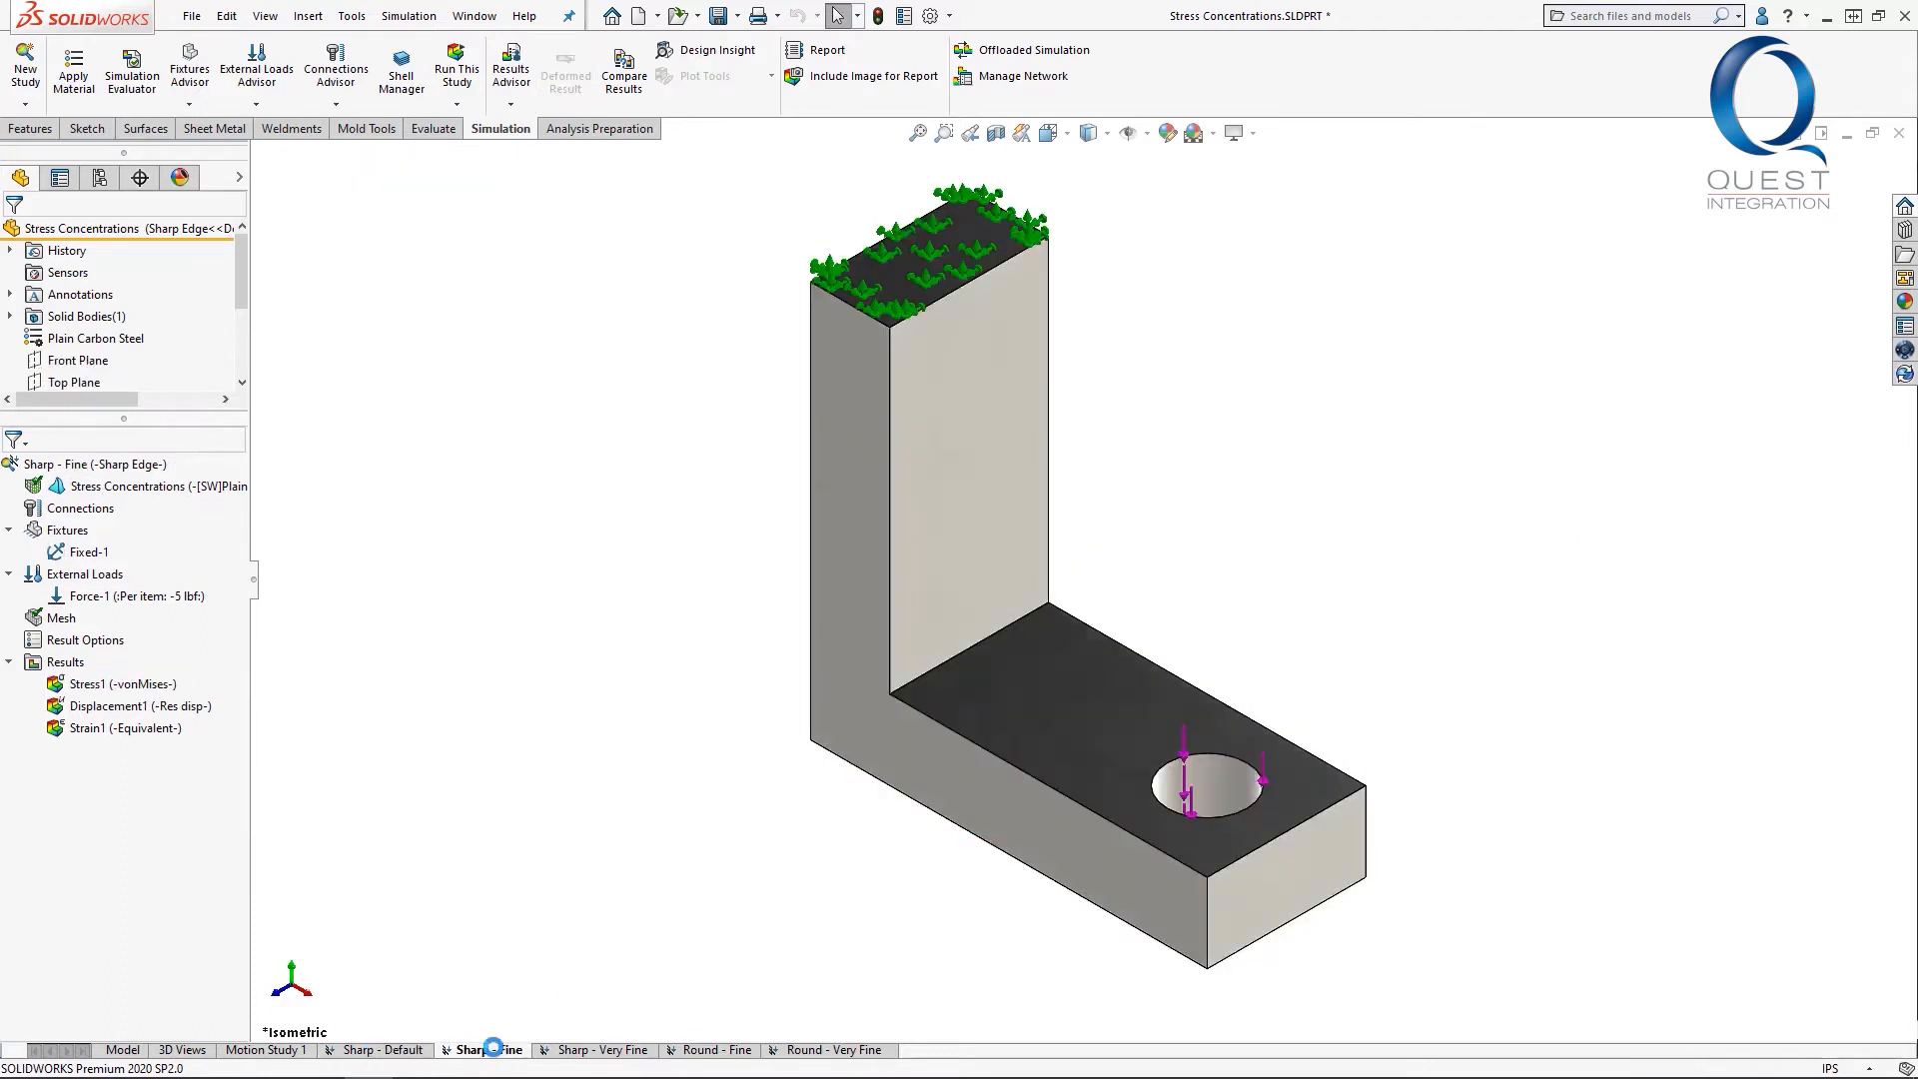
{"action": "double_click", "coordinate": [122, 684]}
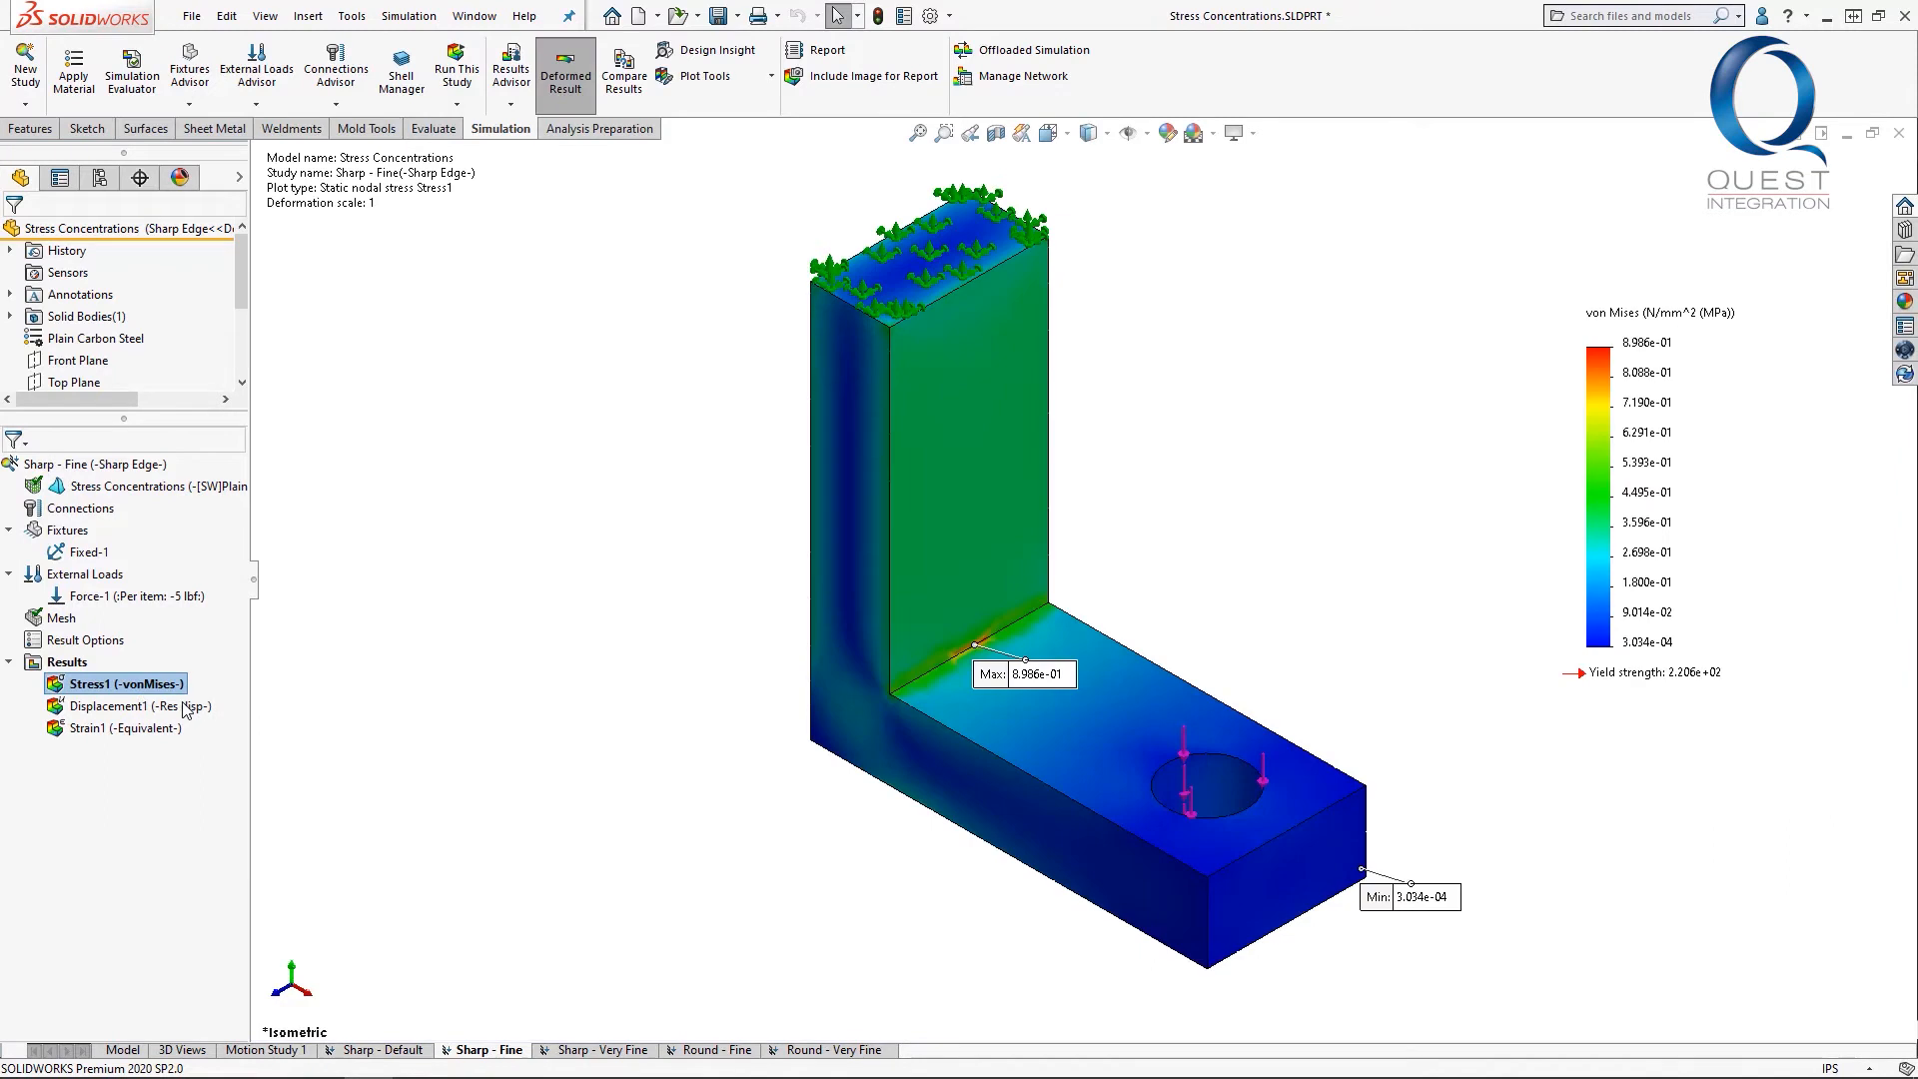
{"action": "left_click_drag", "start_coordinate": [1023, 673], "coordinate": [1131, 543]}
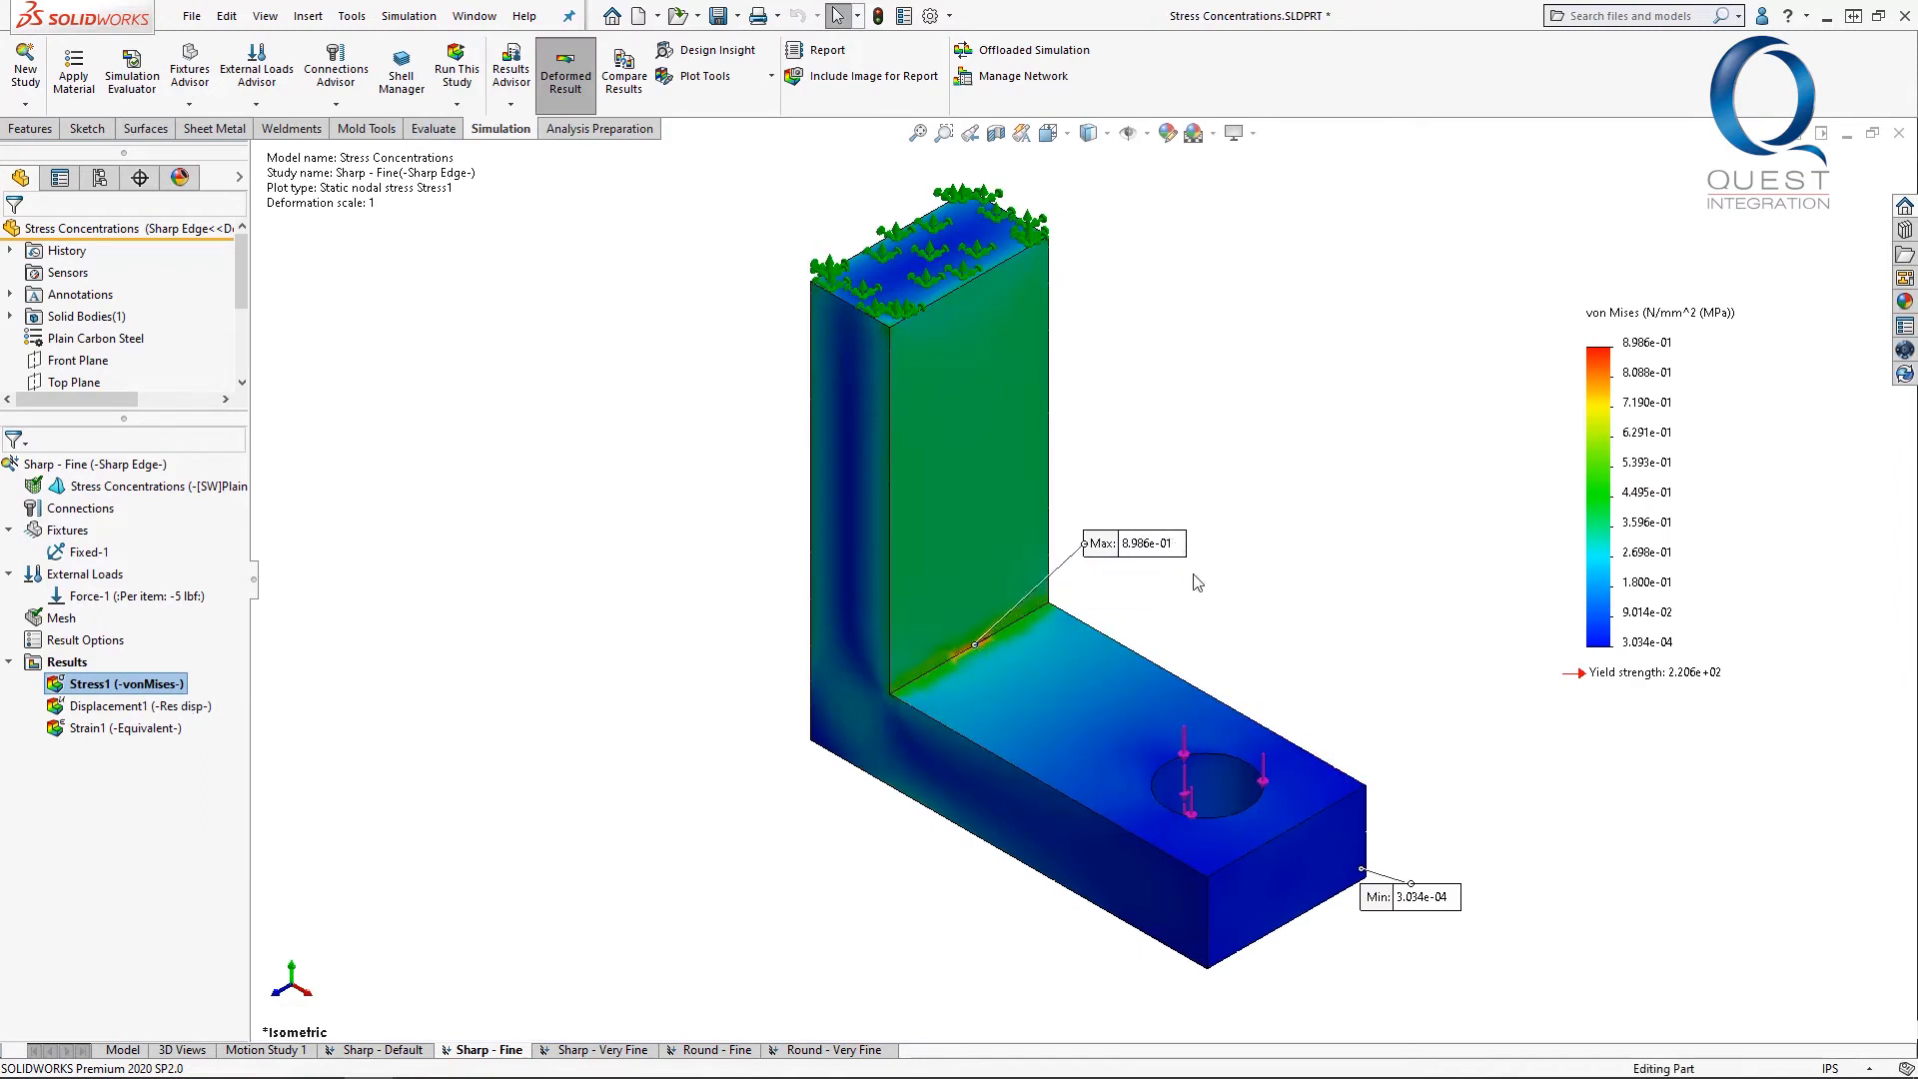
Show the Sharp - Very Fine stress plot (max 1.994e+00) and reposition its Max label
{"action": "left_click", "coordinate": [604, 1049]}
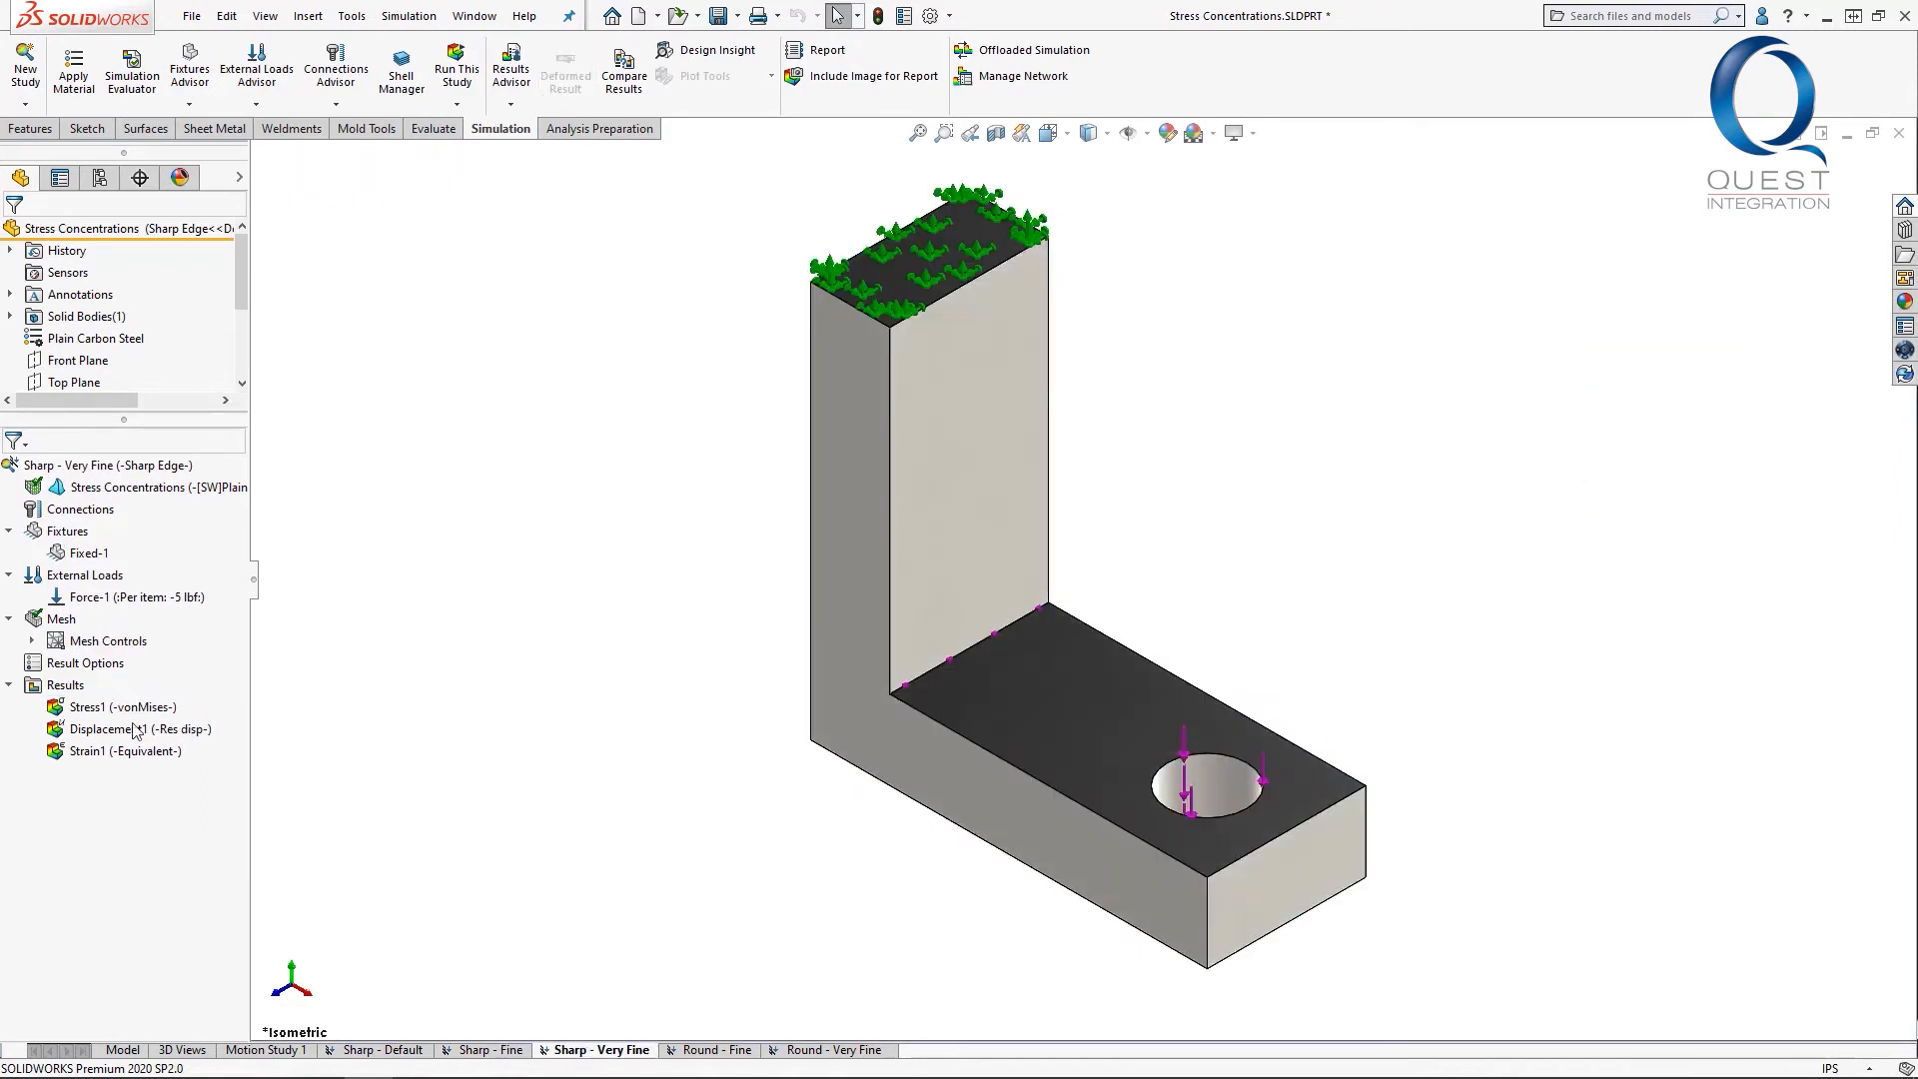
{"action": "double_click", "coordinate": [122, 708]}
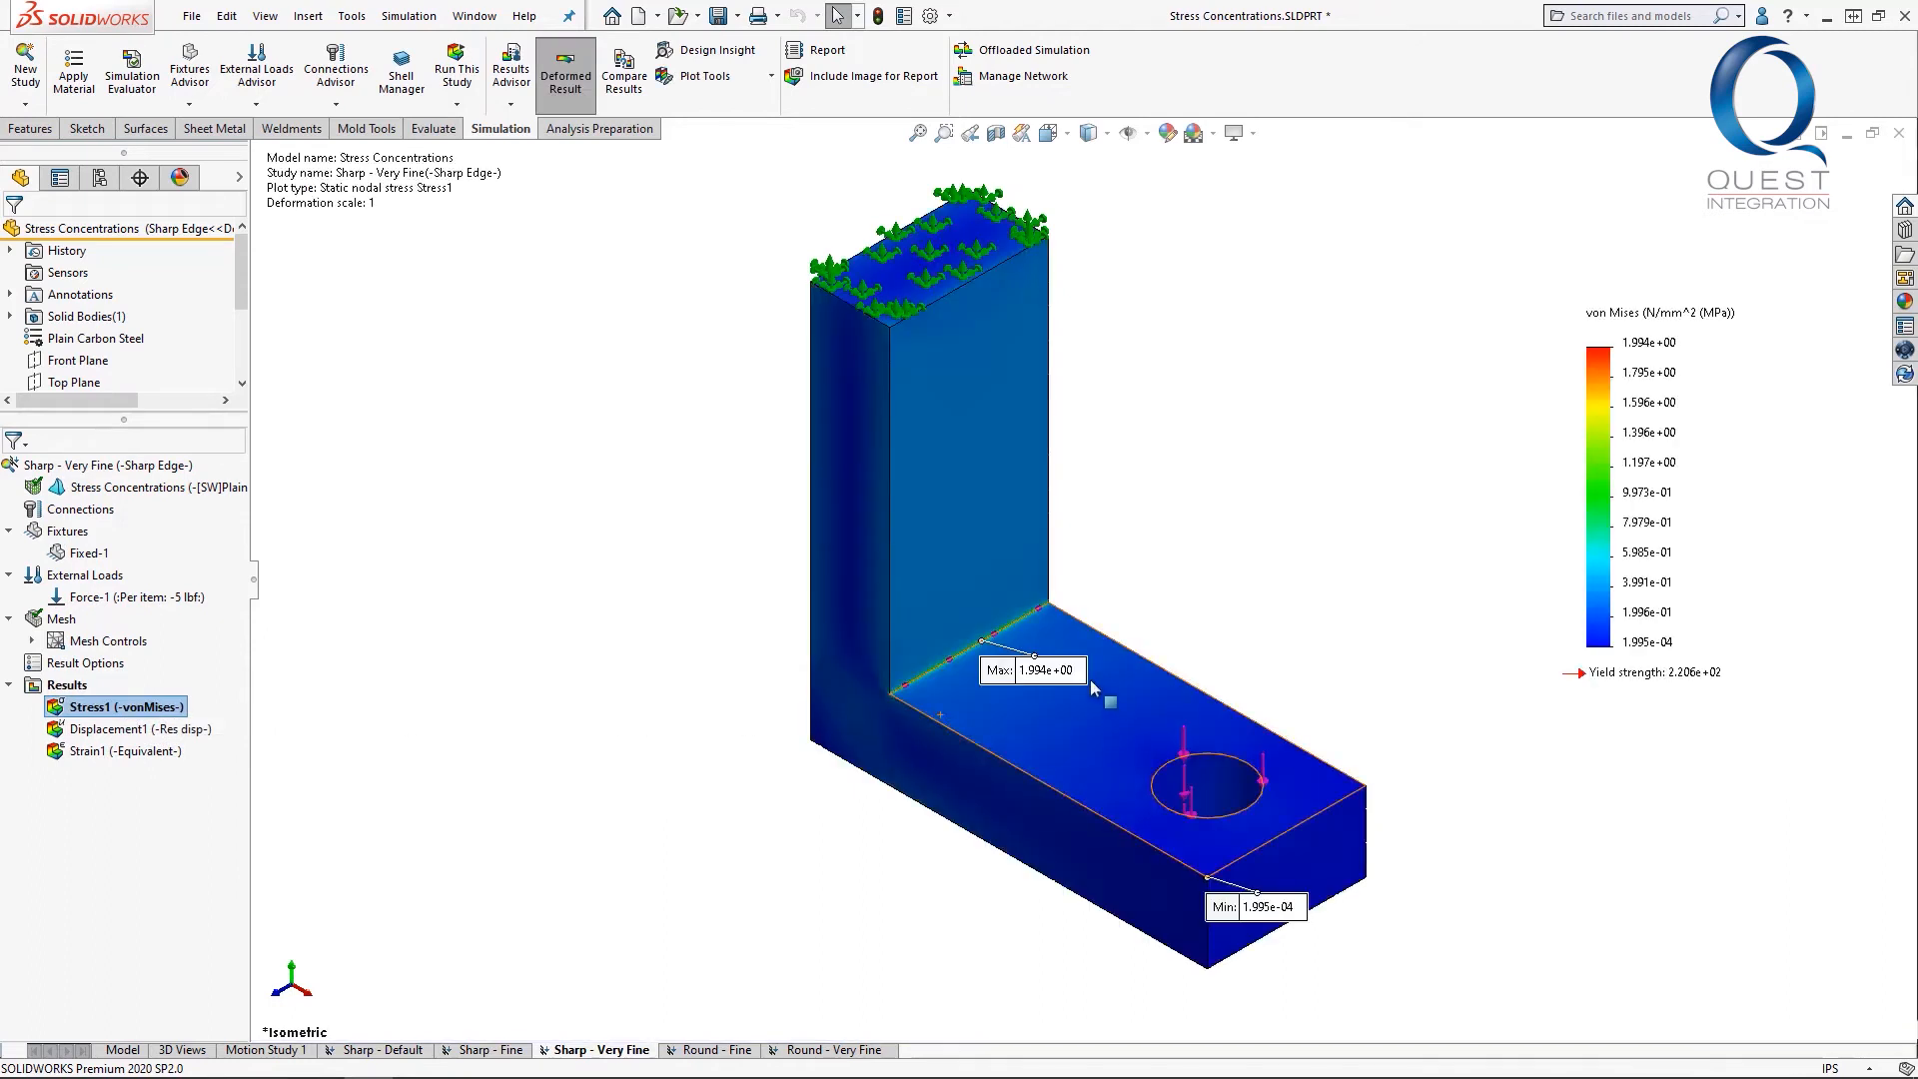
{"action": "left_click_drag", "start_coordinate": [1033, 669], "coordinate": [1163, 527]}
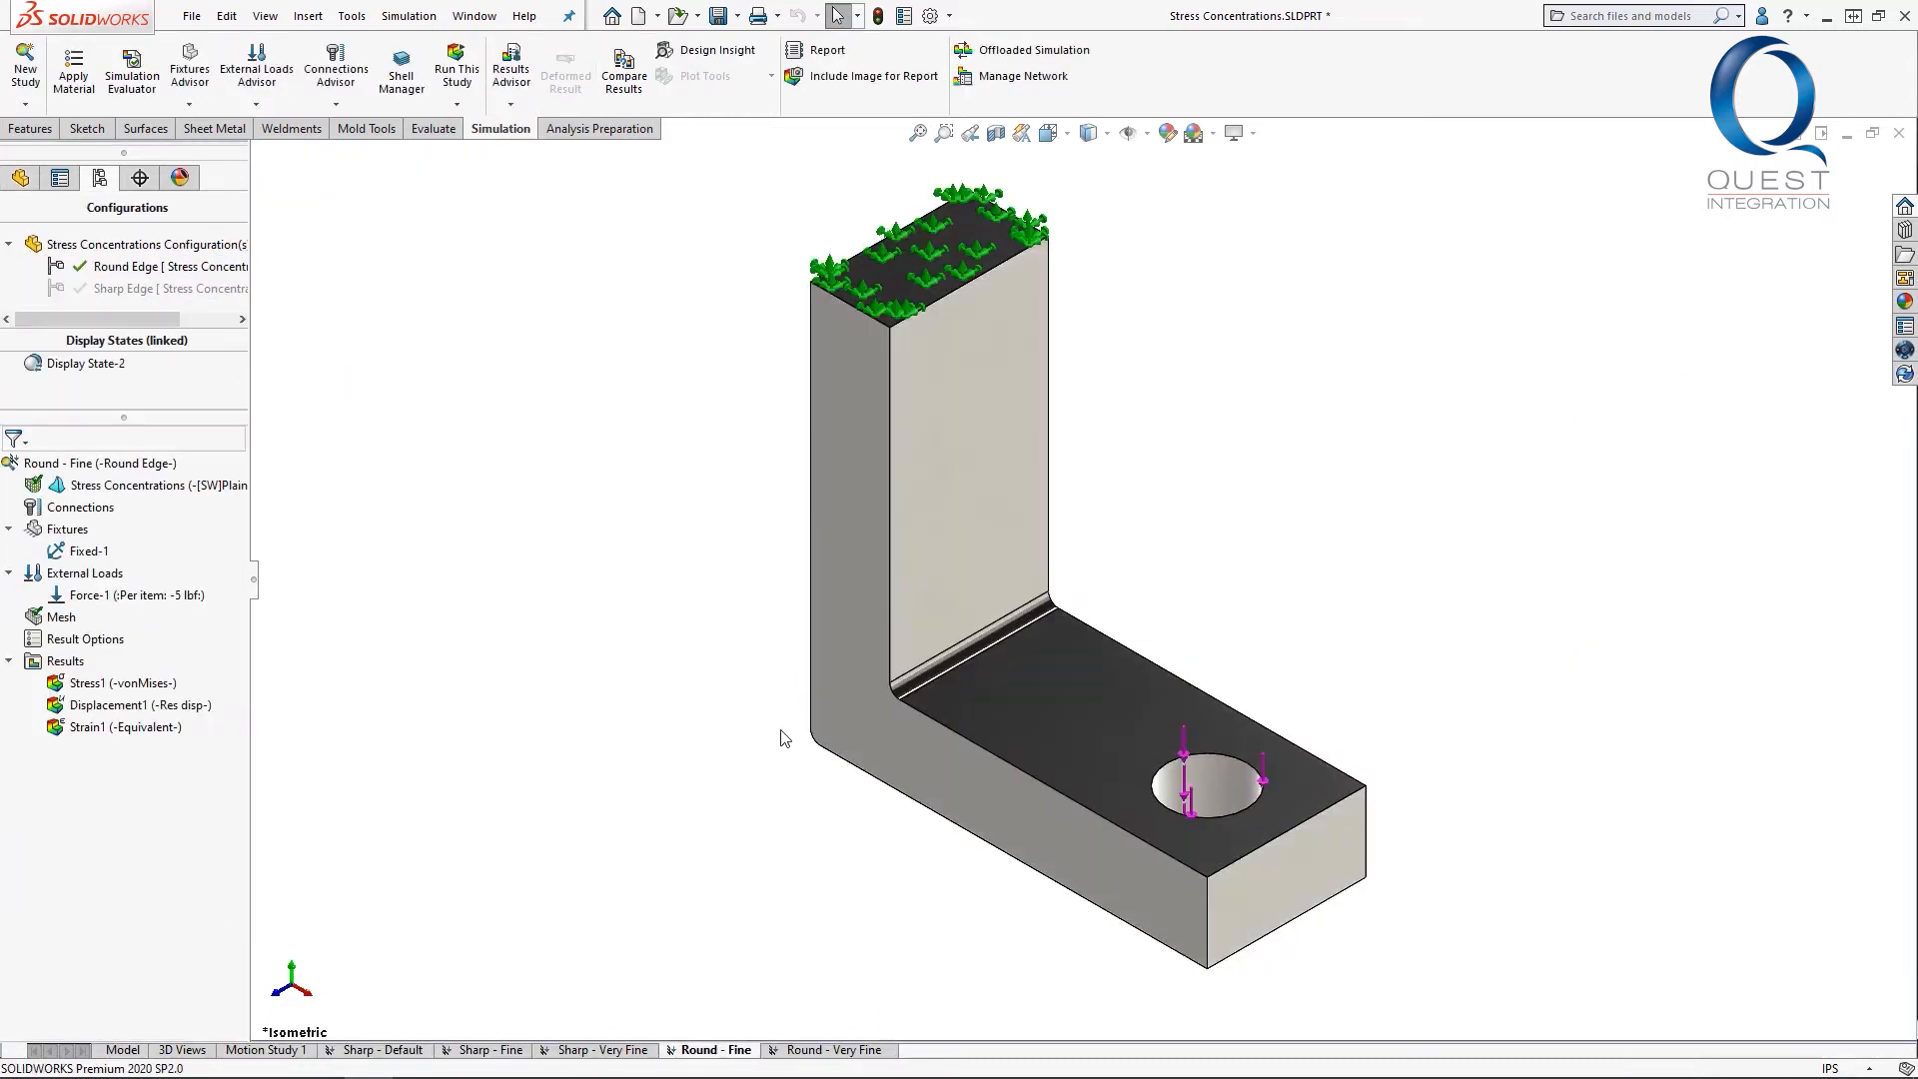
{"action": "mouse_move", "coordinate": [915, 691]}
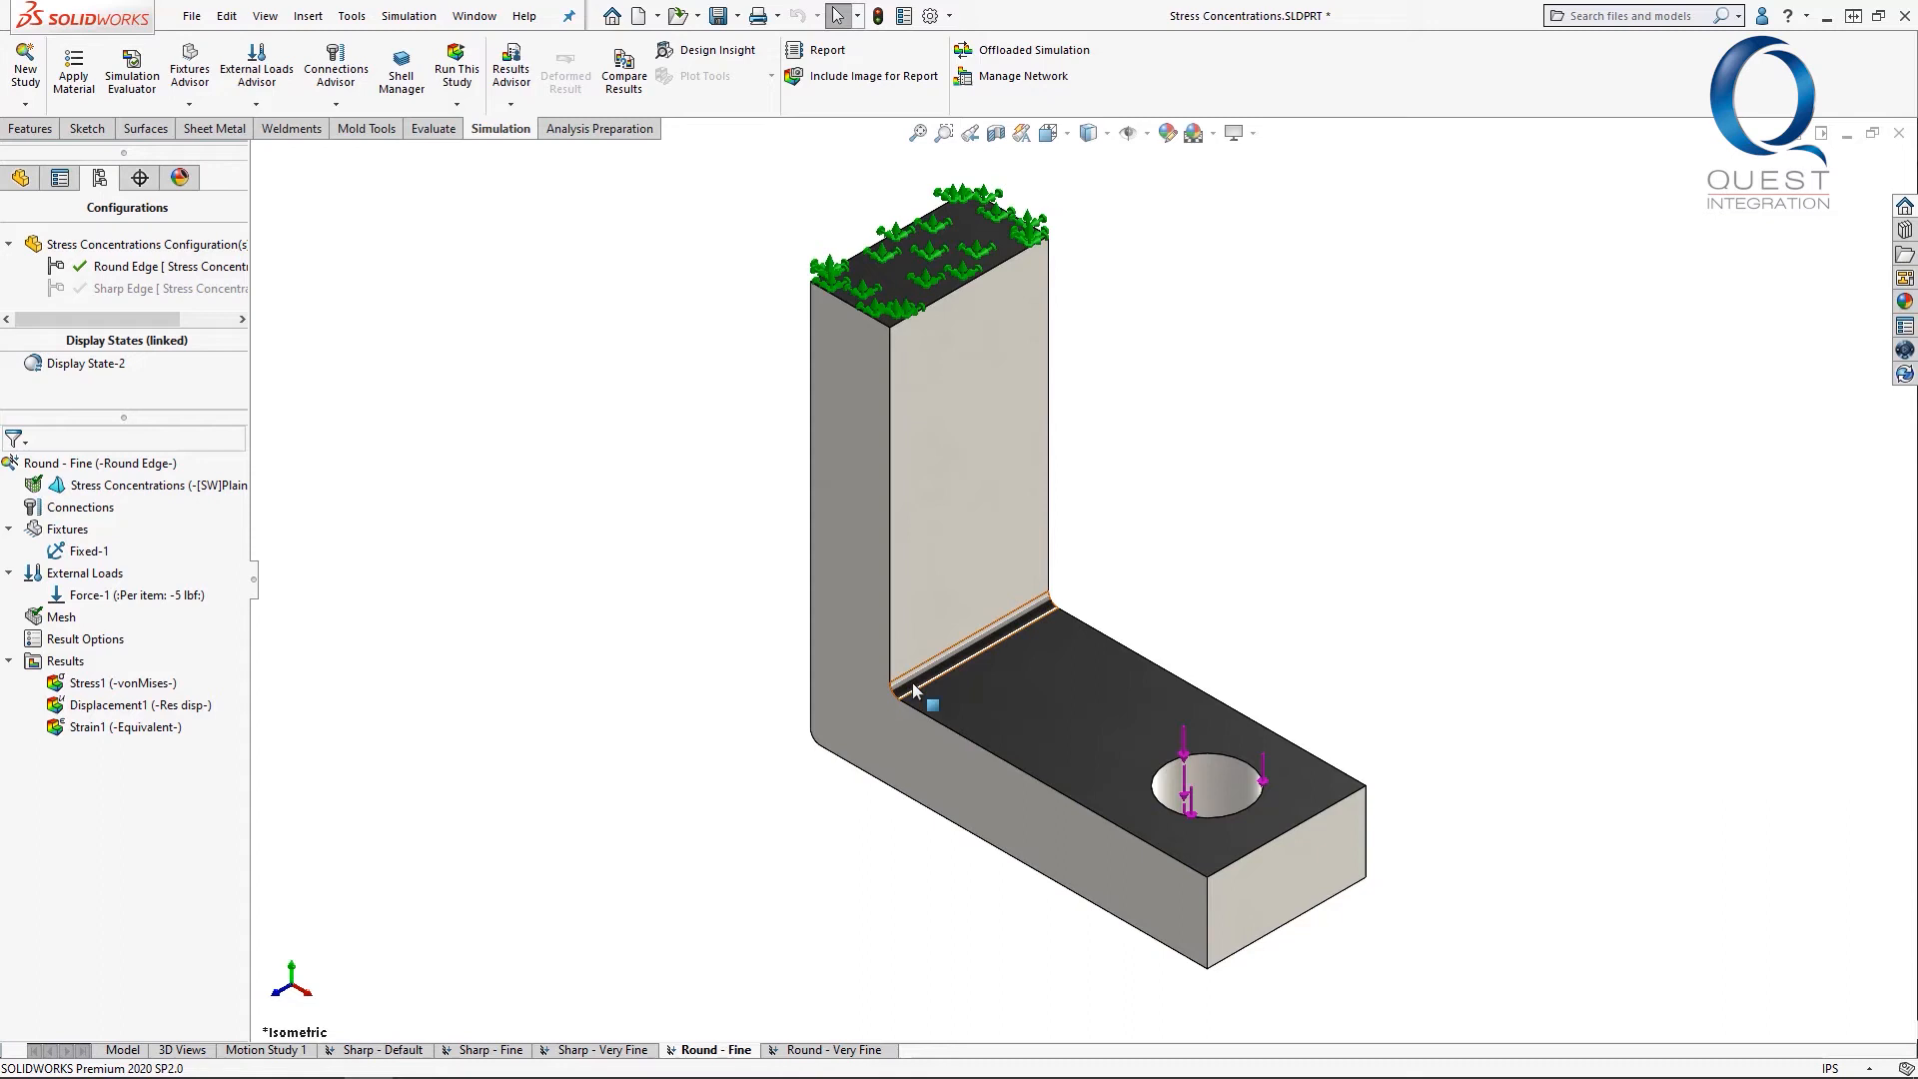
Start Compare Results for all studies in all configurations with the sharp-edge Stress1 plots
{"action": "left_click", "coordinate": [623, 70]}
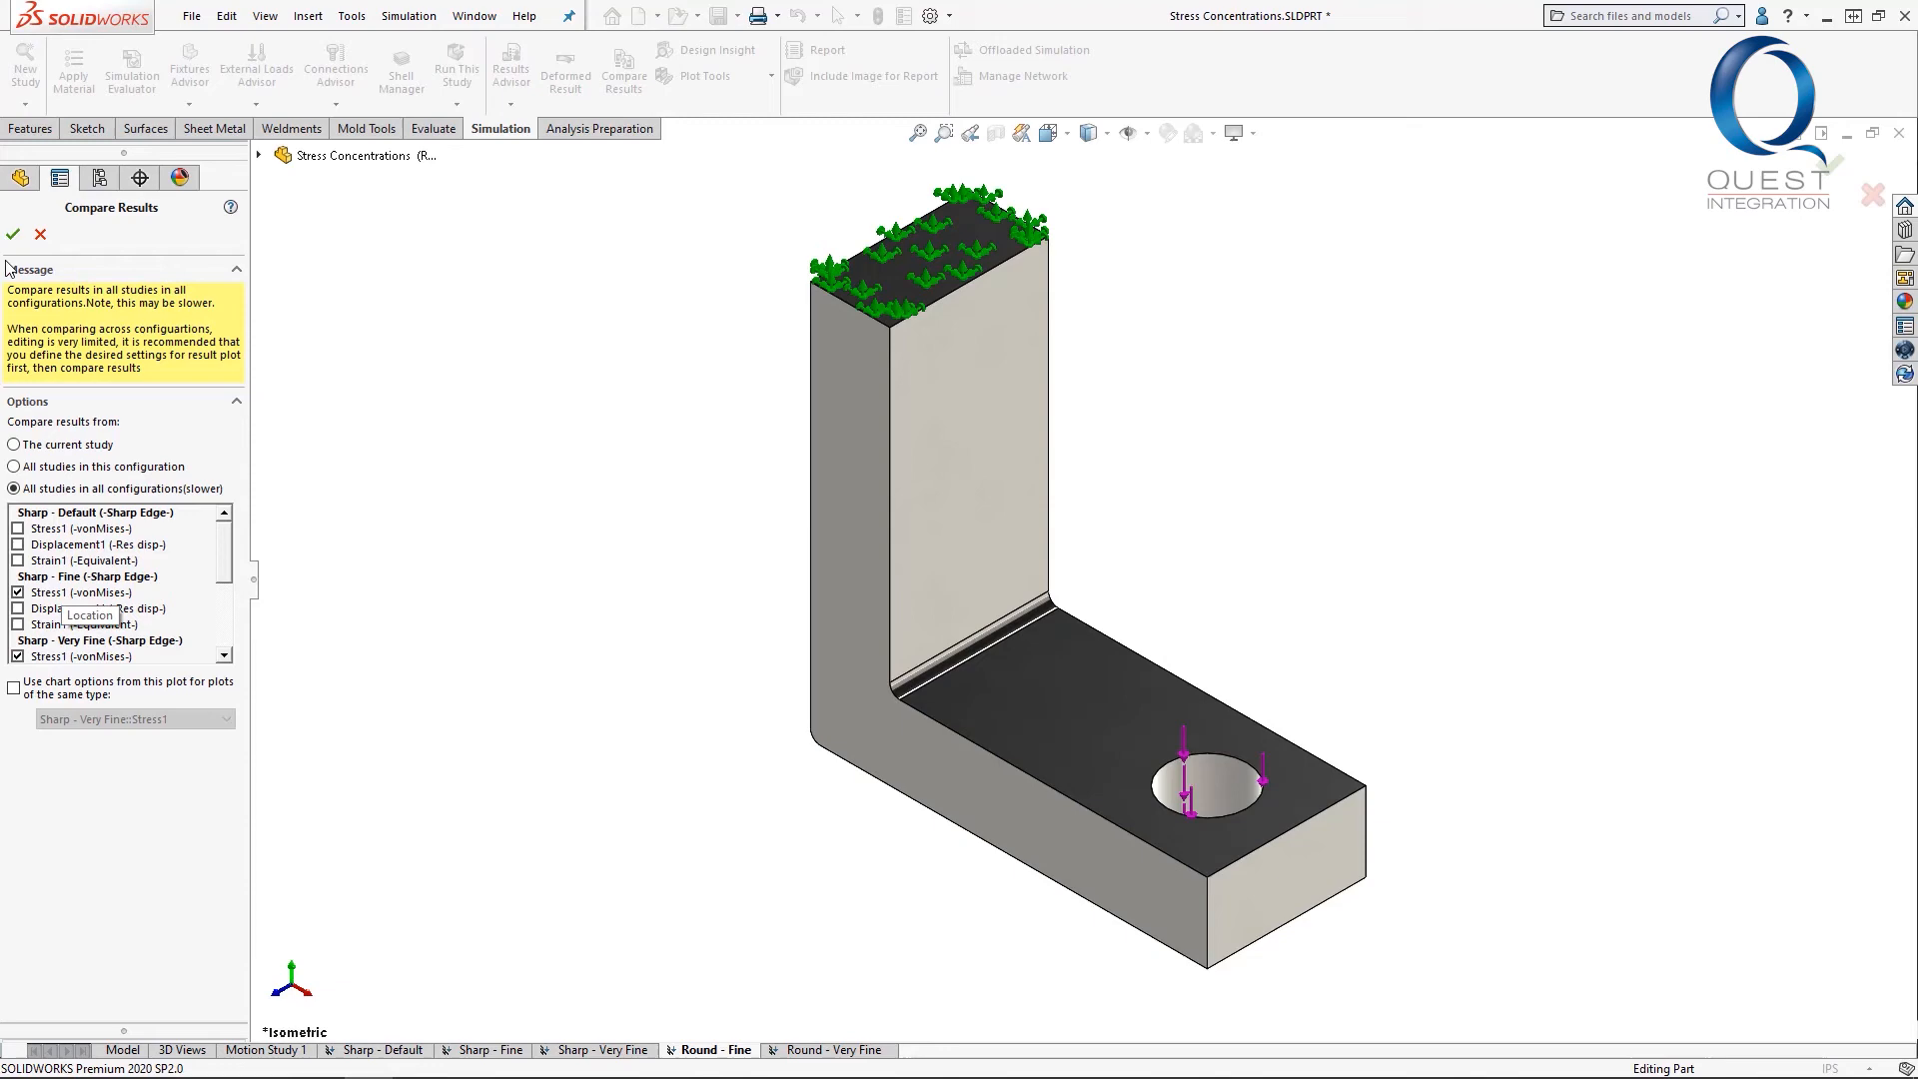
Include the Round - Fine and Round - Very Fine Stress1 plots for the four-view comparison
{"action": "left_click", "coordinate": [12, 234]}
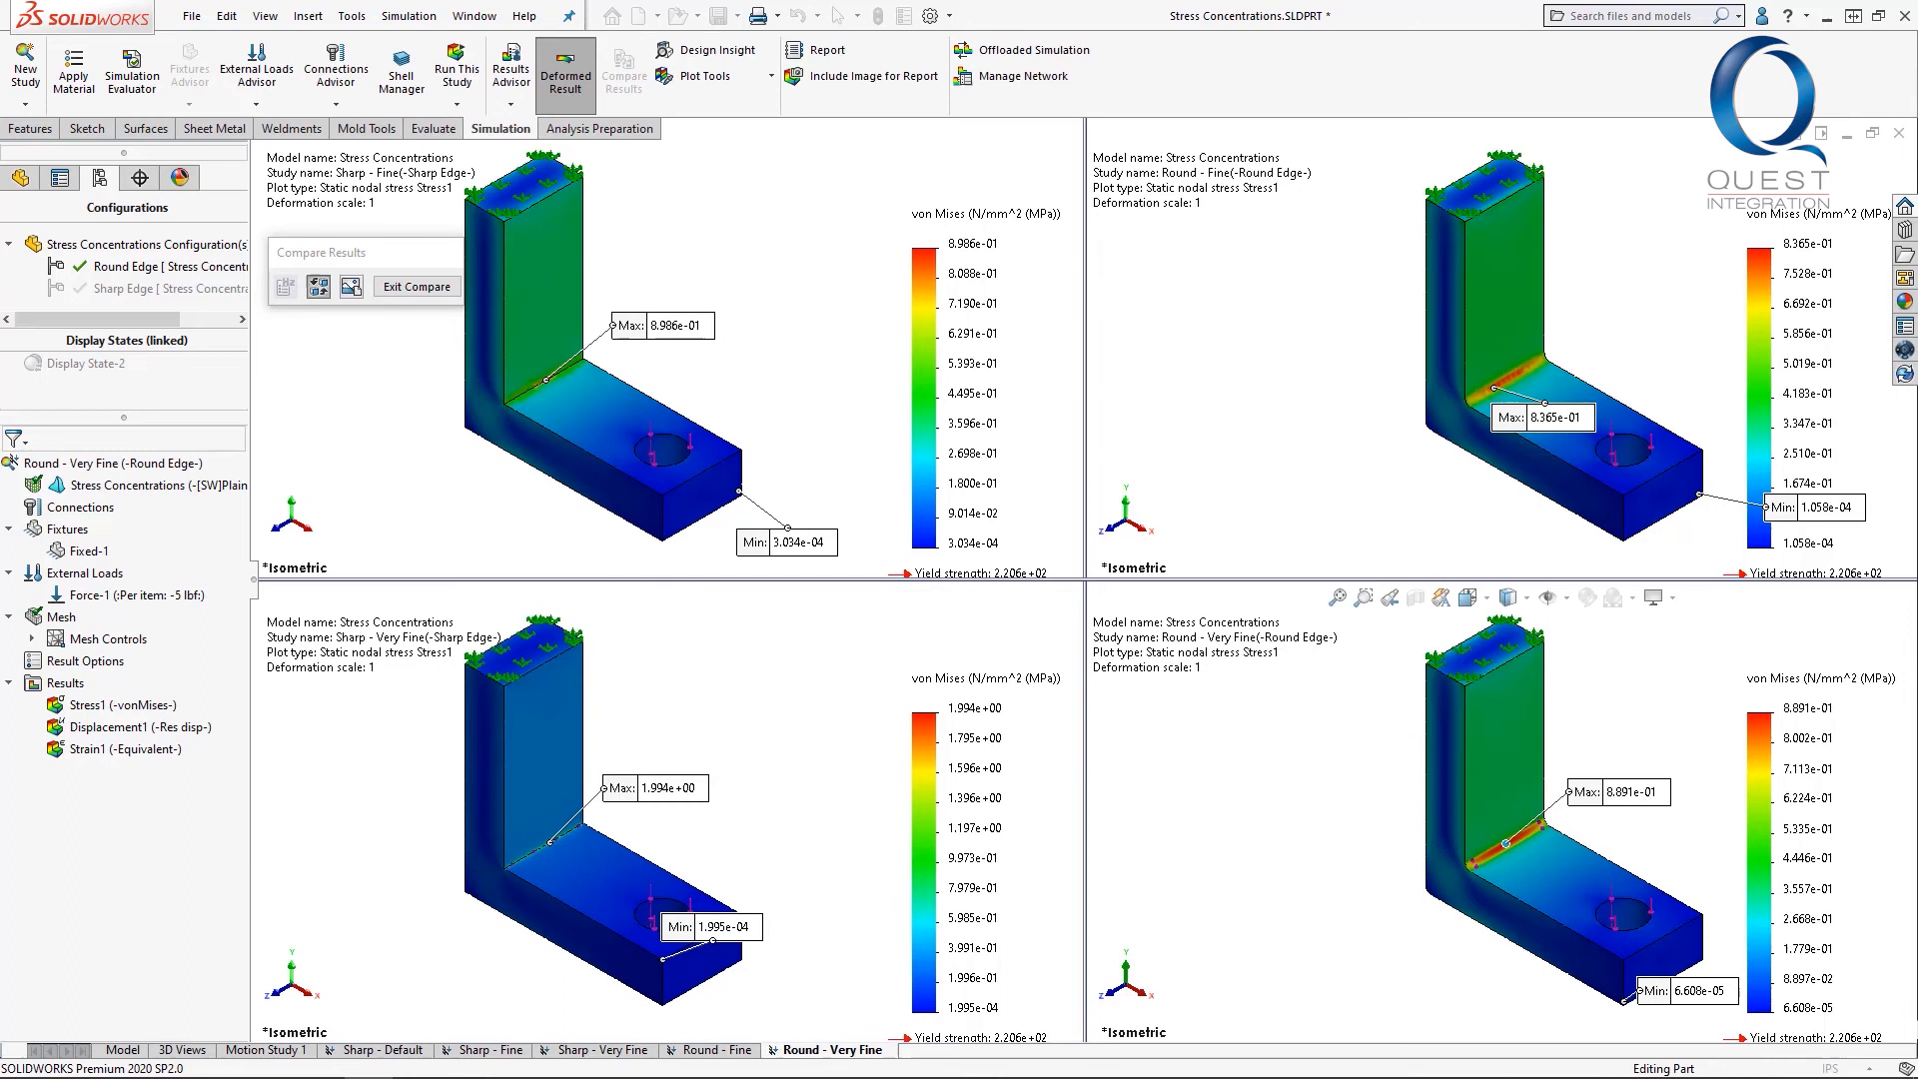
{"action": "mouse_move", "coordinate": [1597, 379]}
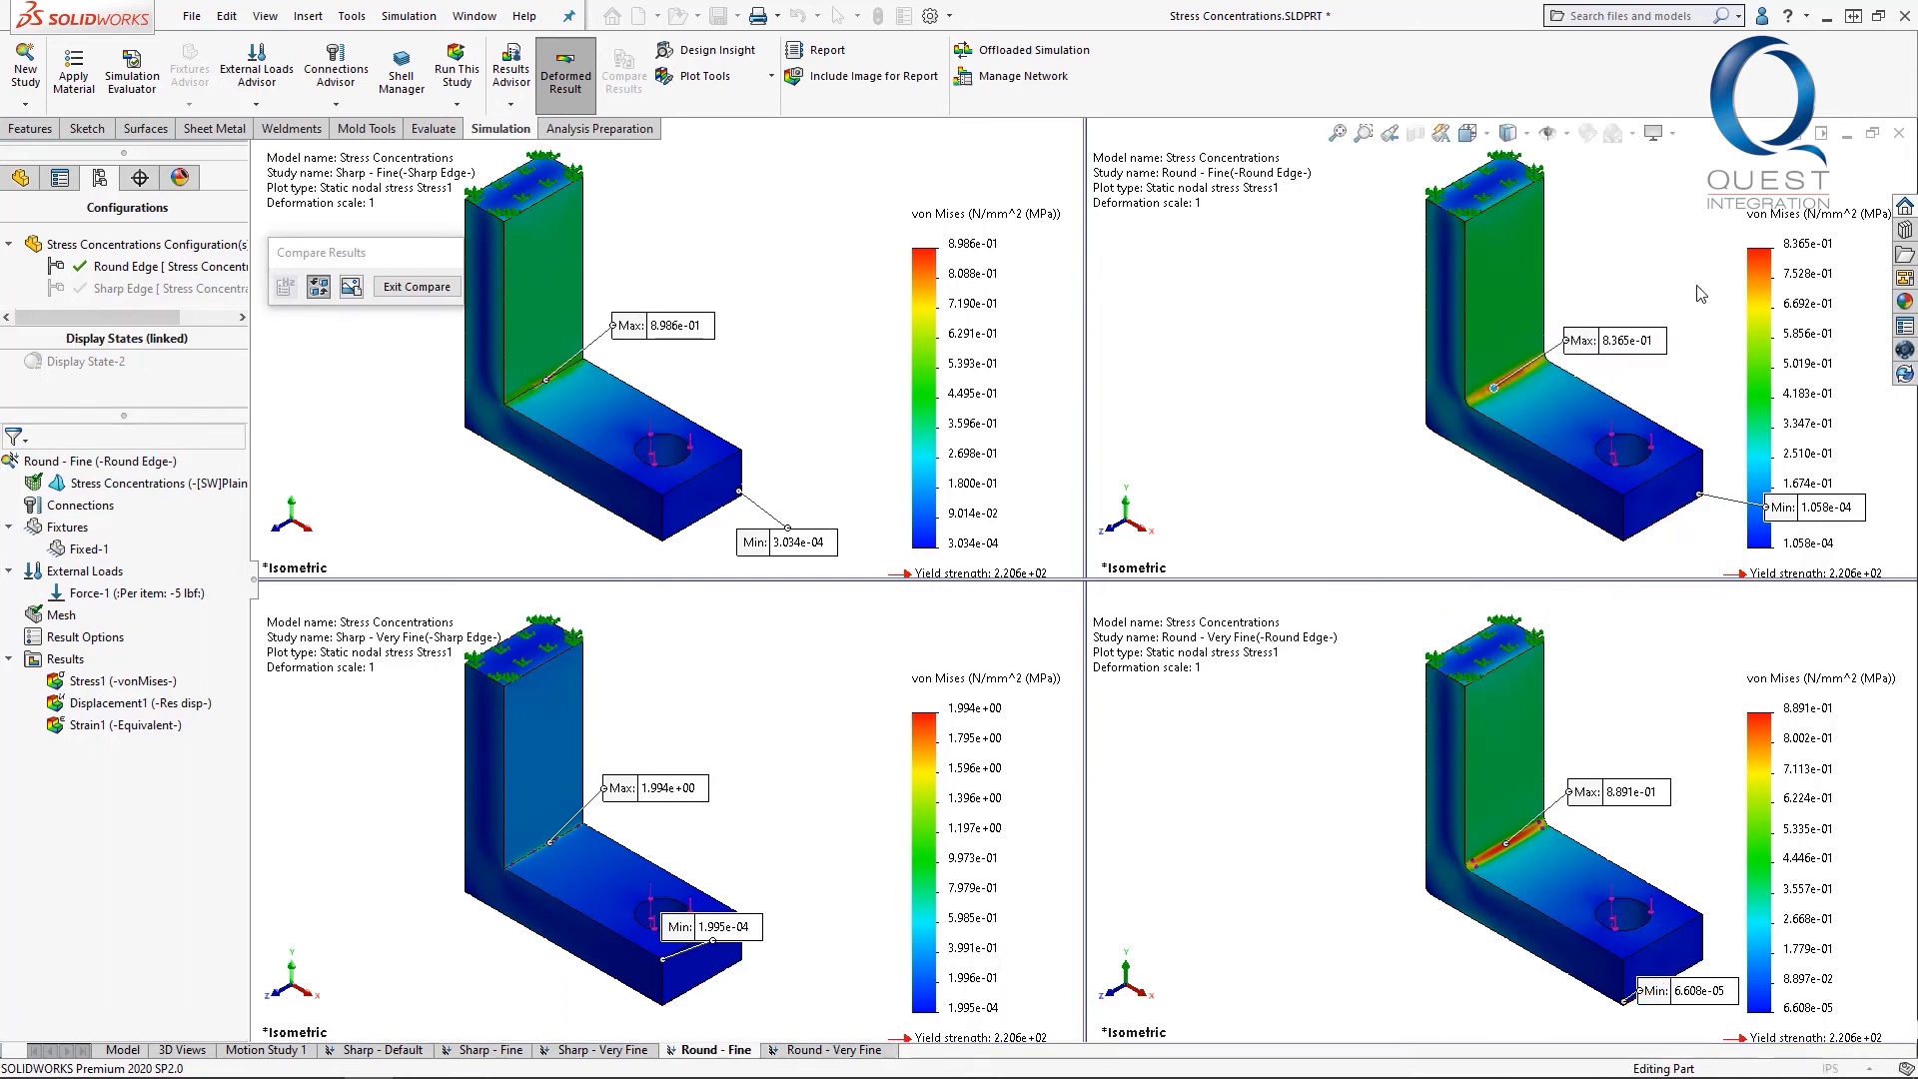
{"action": "mouse_move", "coordinate": [1277, 399]}
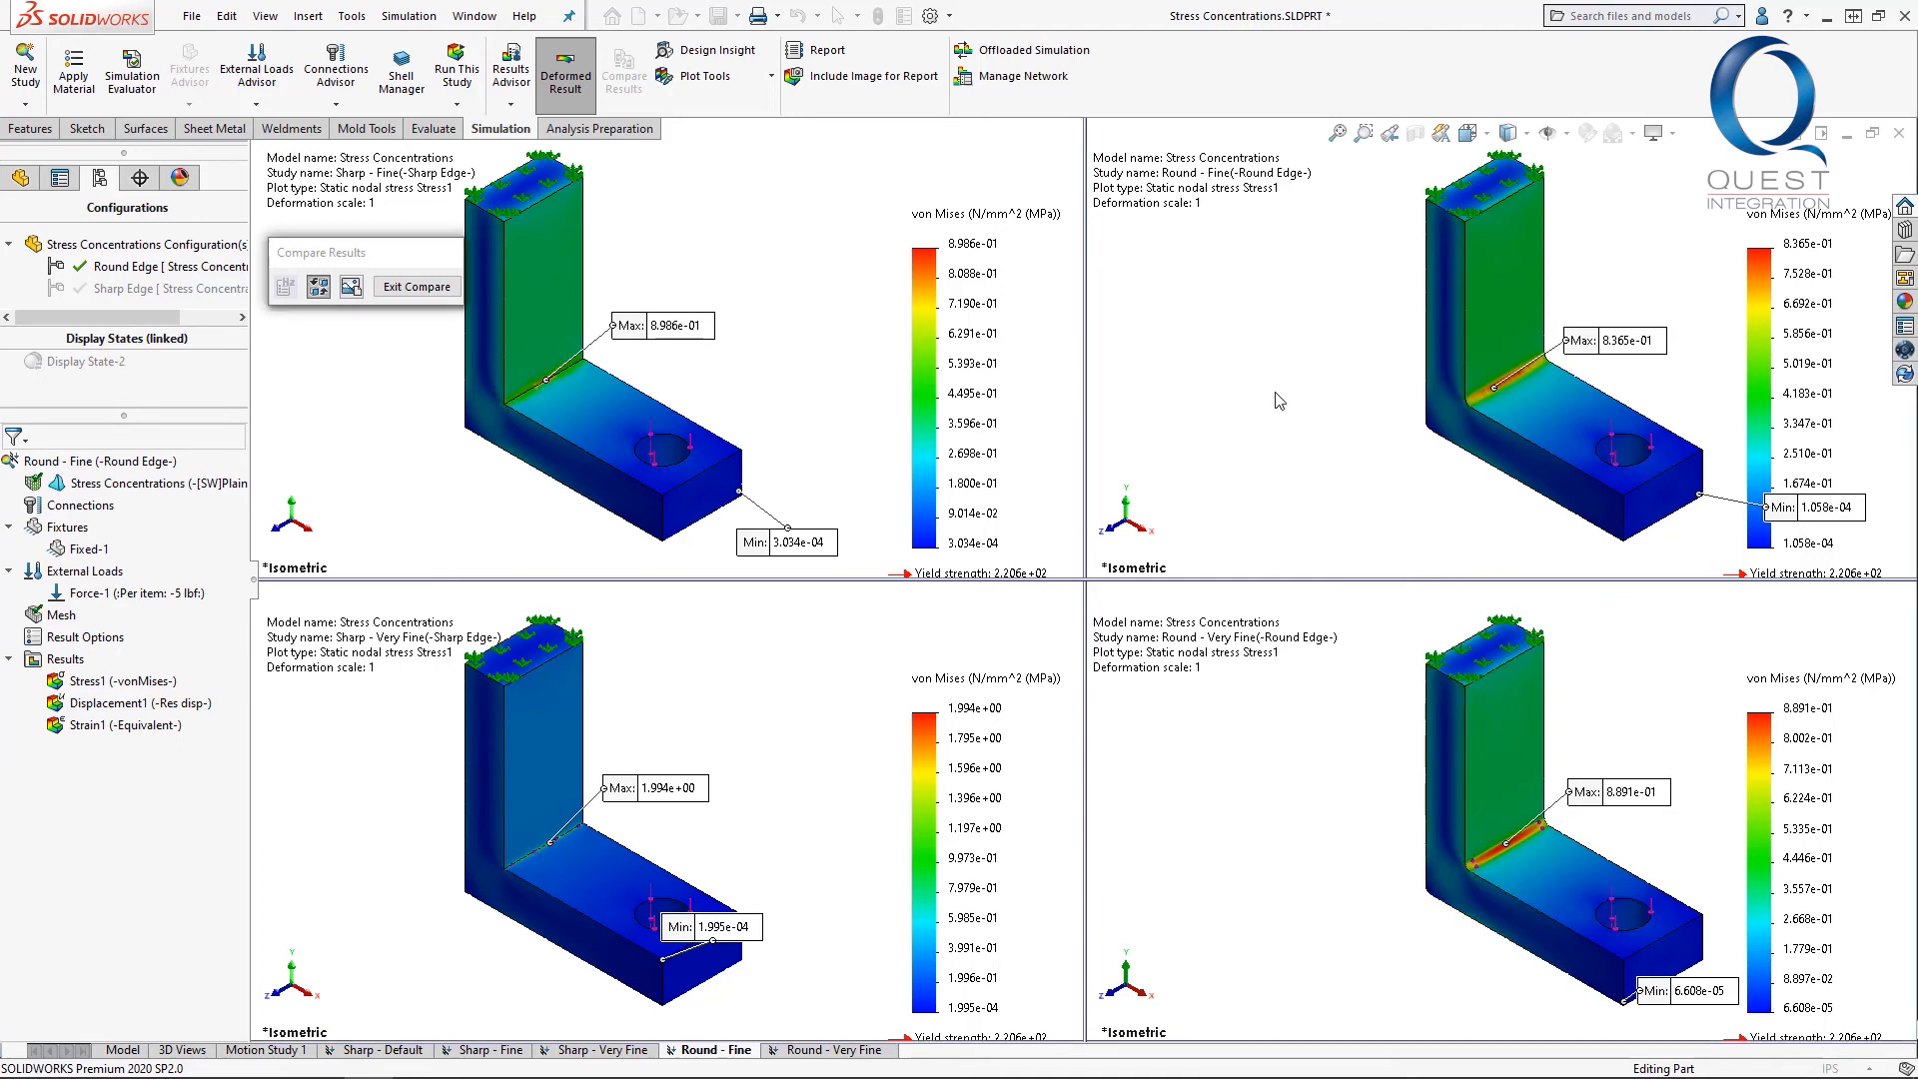